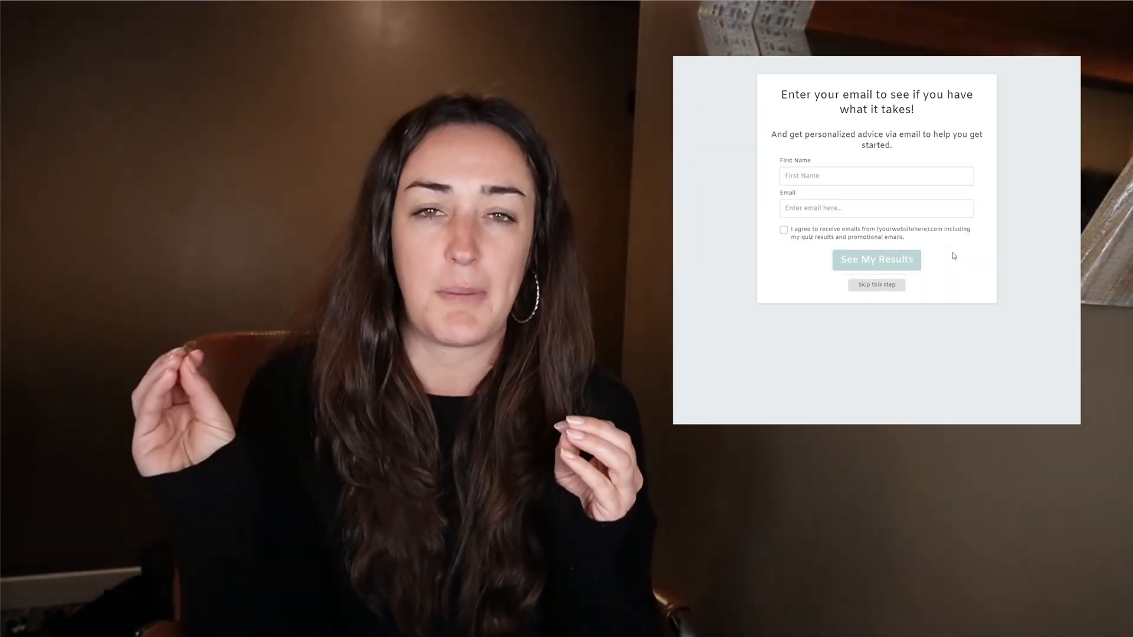
Tick First Name under Select Contact Fields and review the opt-in Form Settings.
click(875, 260)
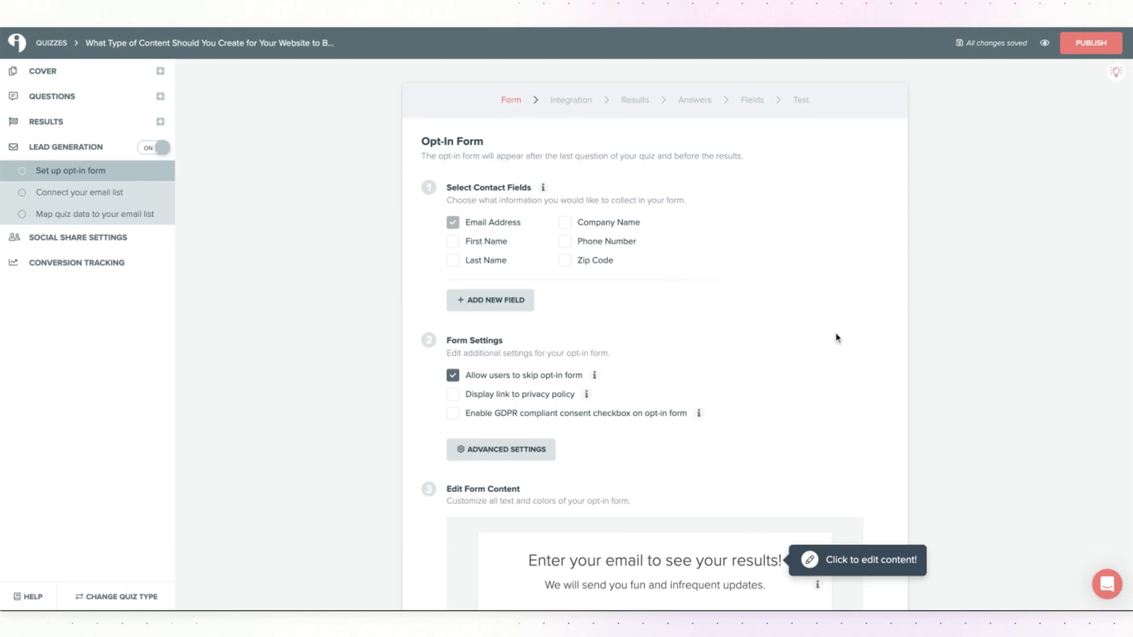
scroll(down, 3)
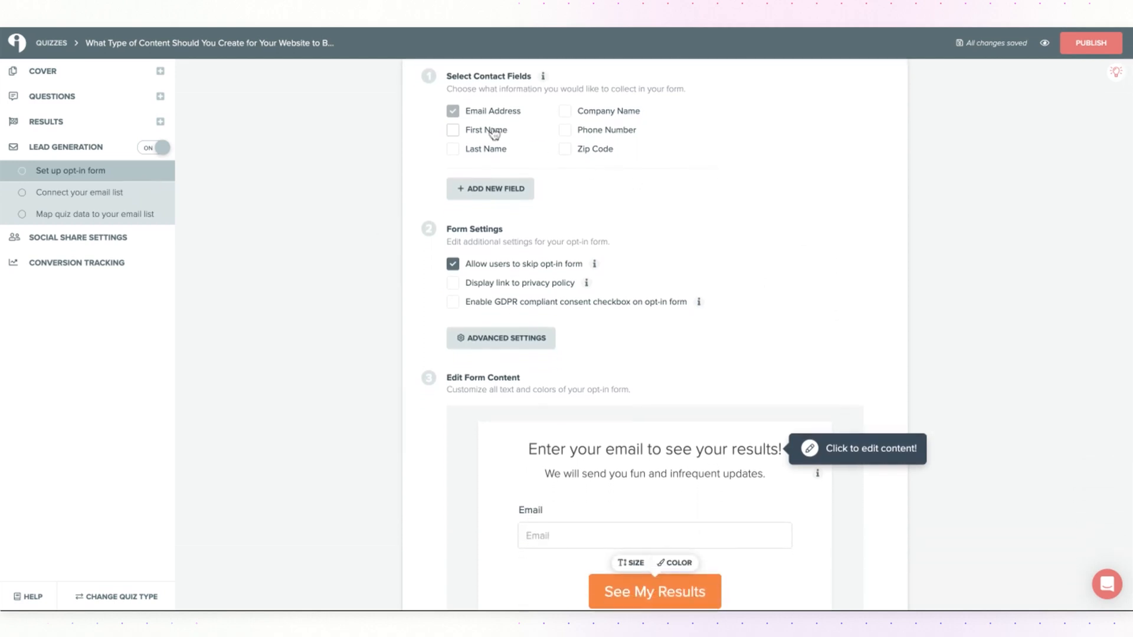
click(453, 130)
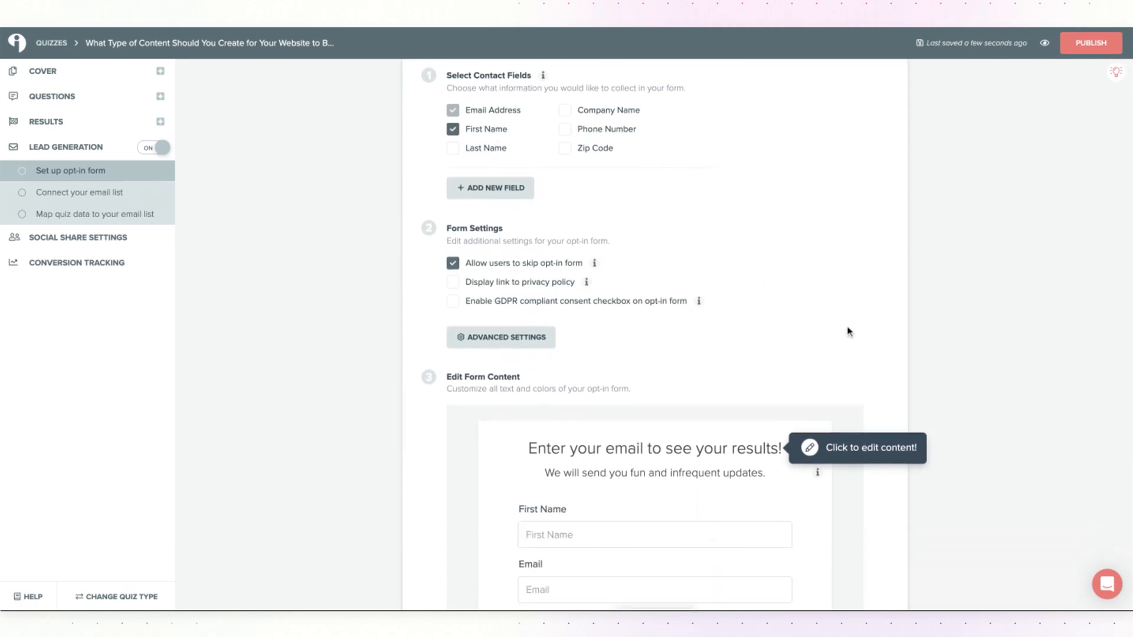
scroll(down, 3)
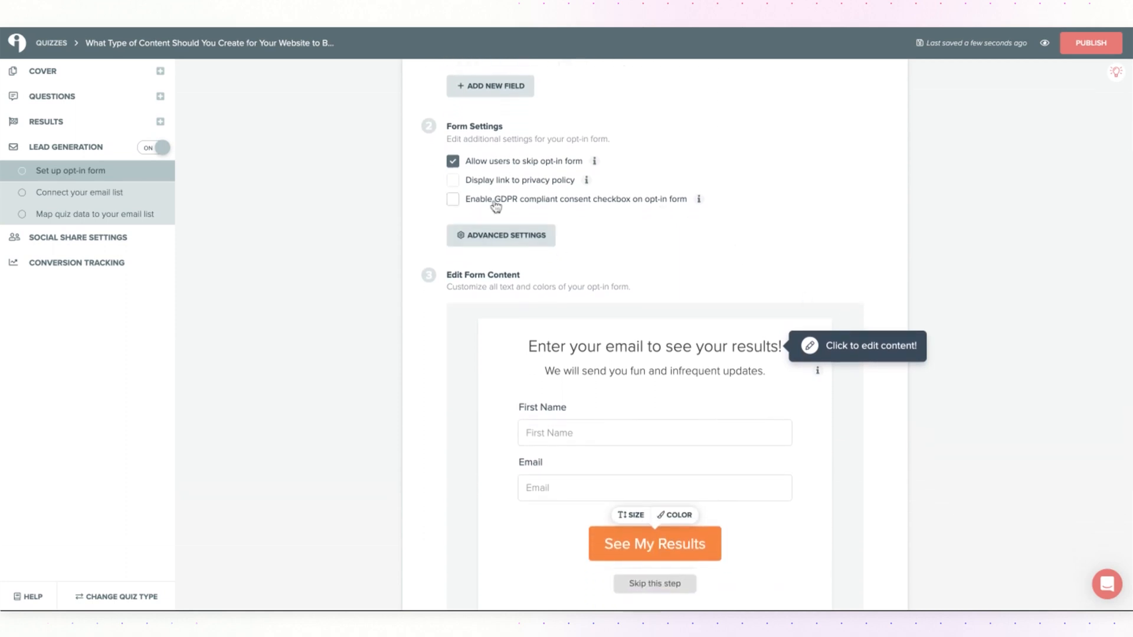
mouse_move(547, 170)
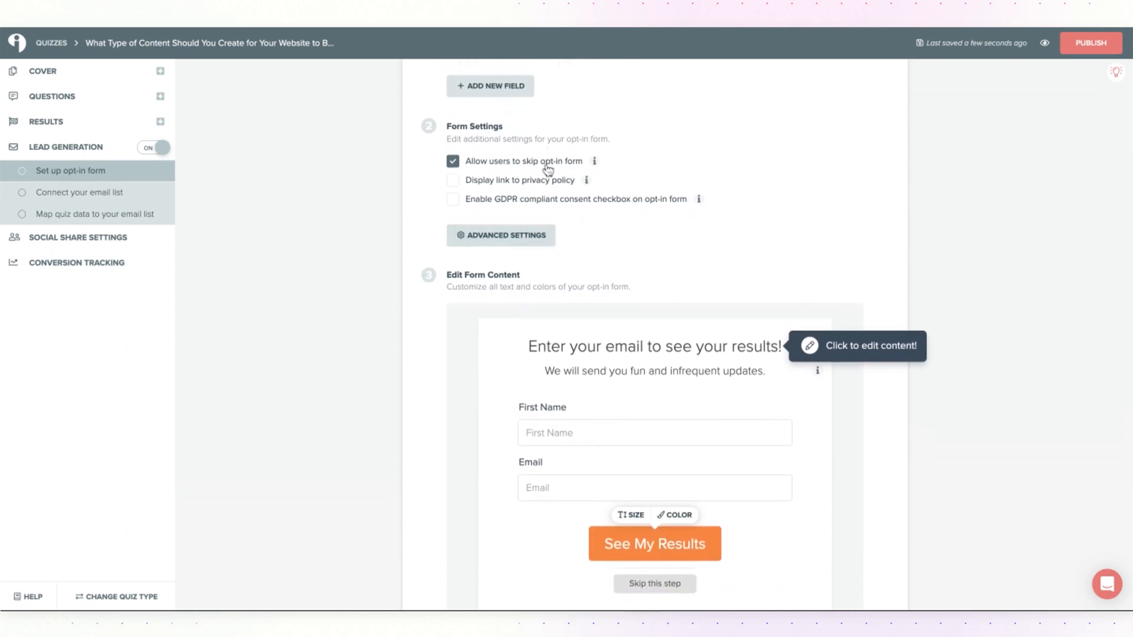
click(454, 161)
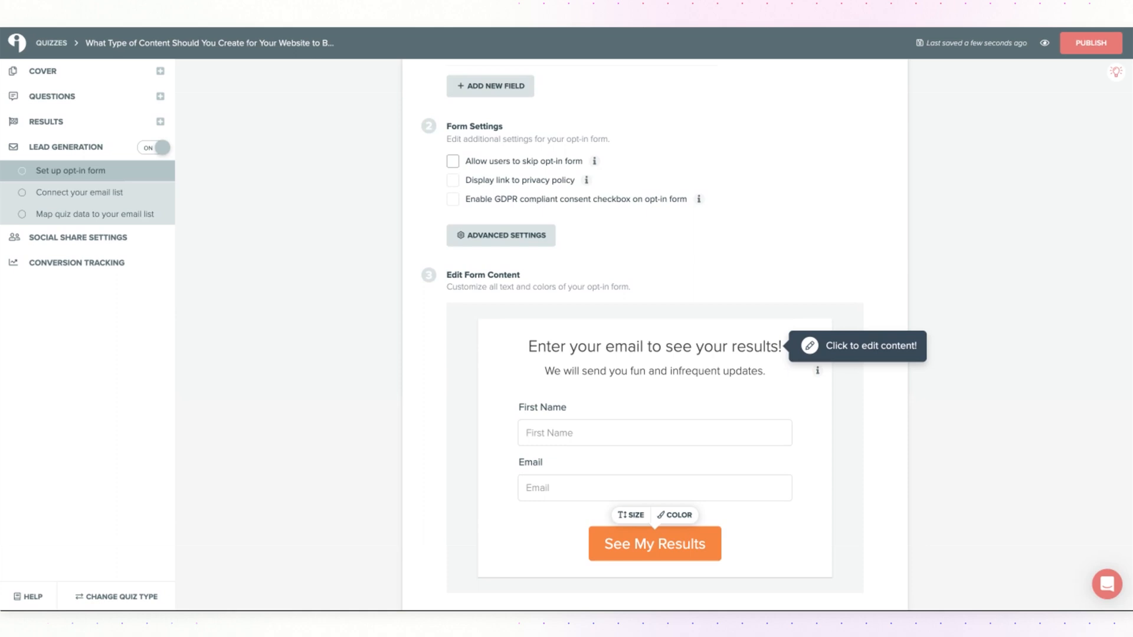
scroll(down, 3)
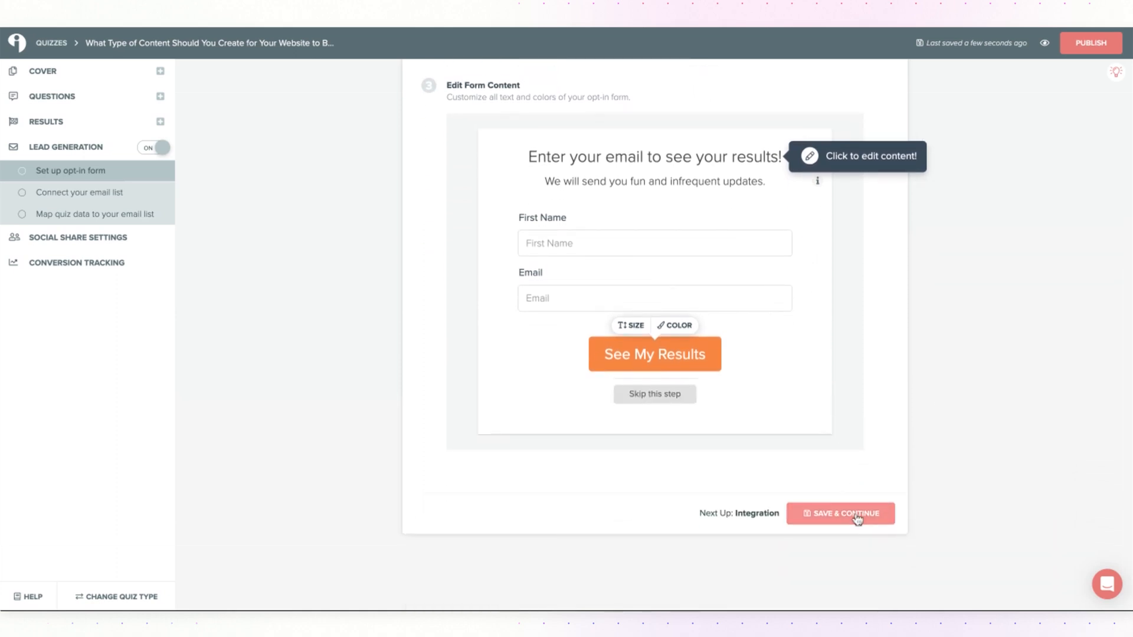
Save the opt-in form and continue to the email-list integration choices.
click(840, 513)
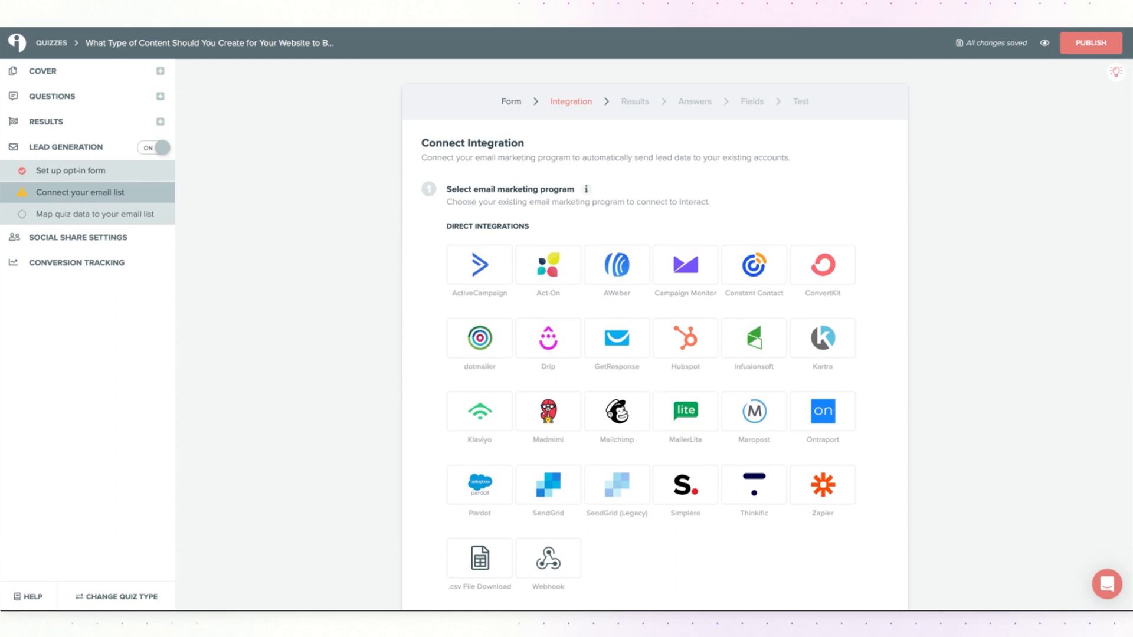
mouse_move(699, 351)
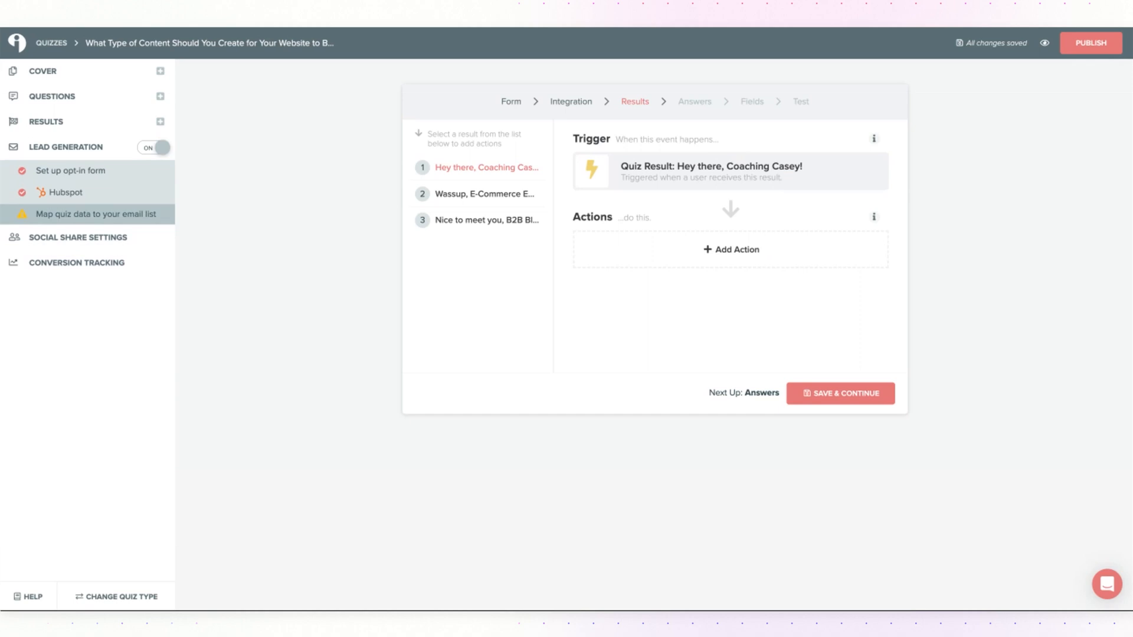
mouse_move(679, 348)
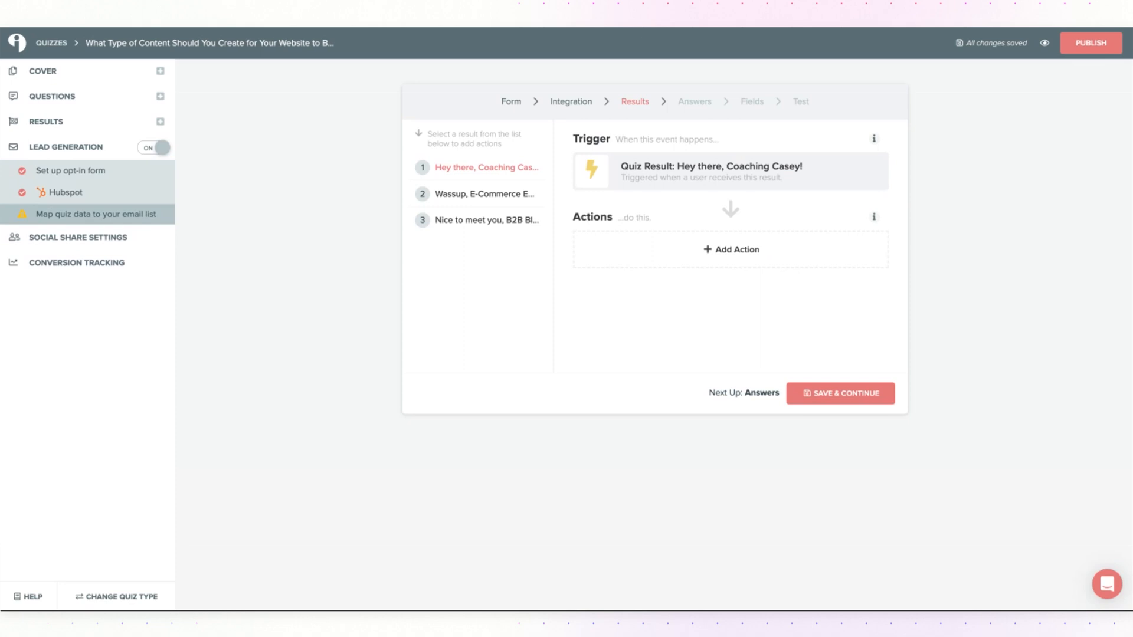
mouse_move(697, 258)
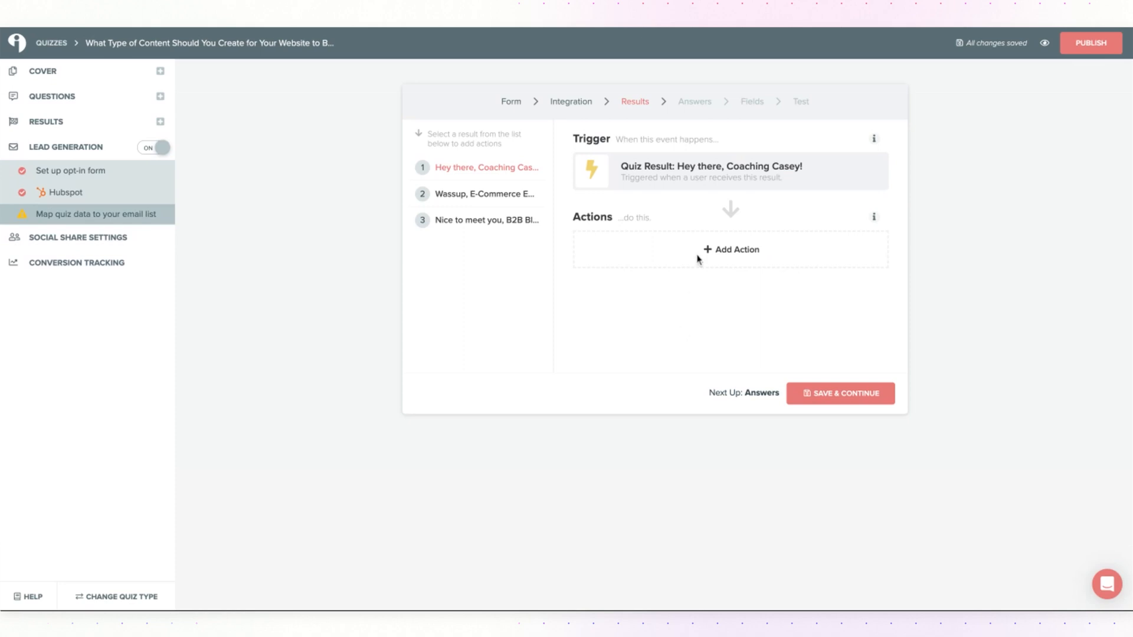
mouse_move(636, 120)
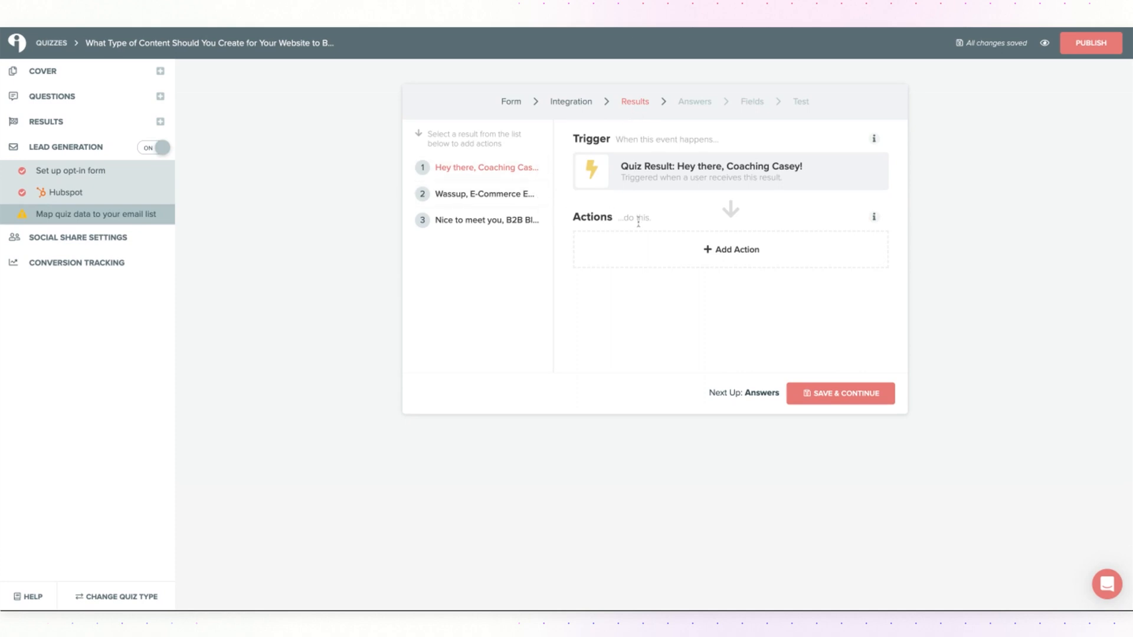
Open the HubSpot Actions panel for the 'Hey there, Coaching Casey!' result.
click(730, 249)
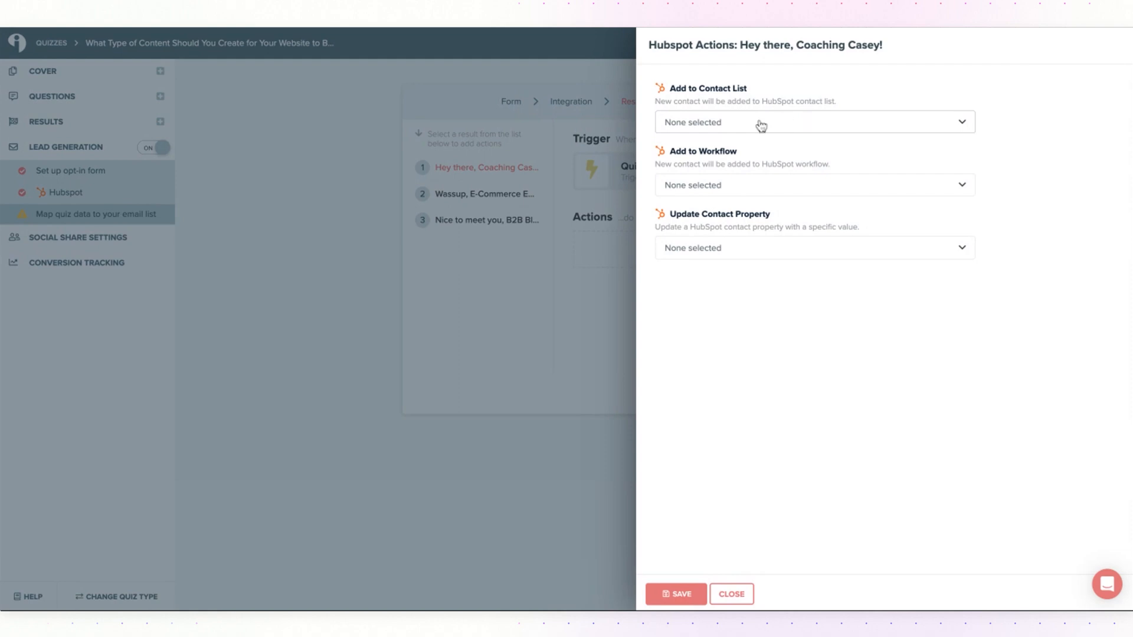
mouse_move(769, 132)
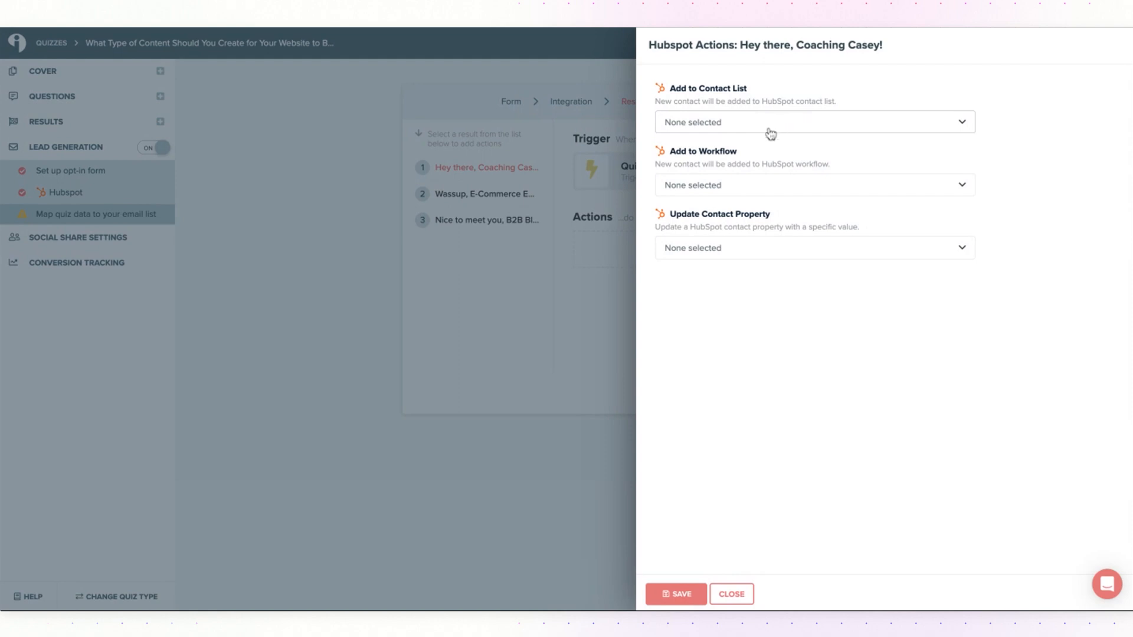
mouse_move(789, 260)
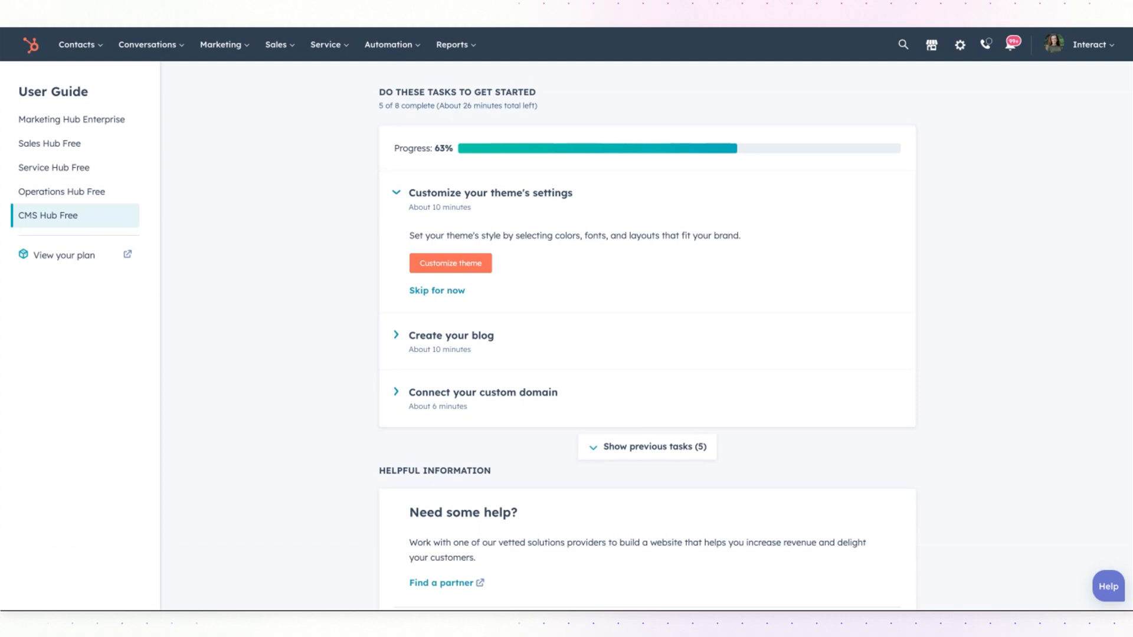
mouse_move(914, 109)
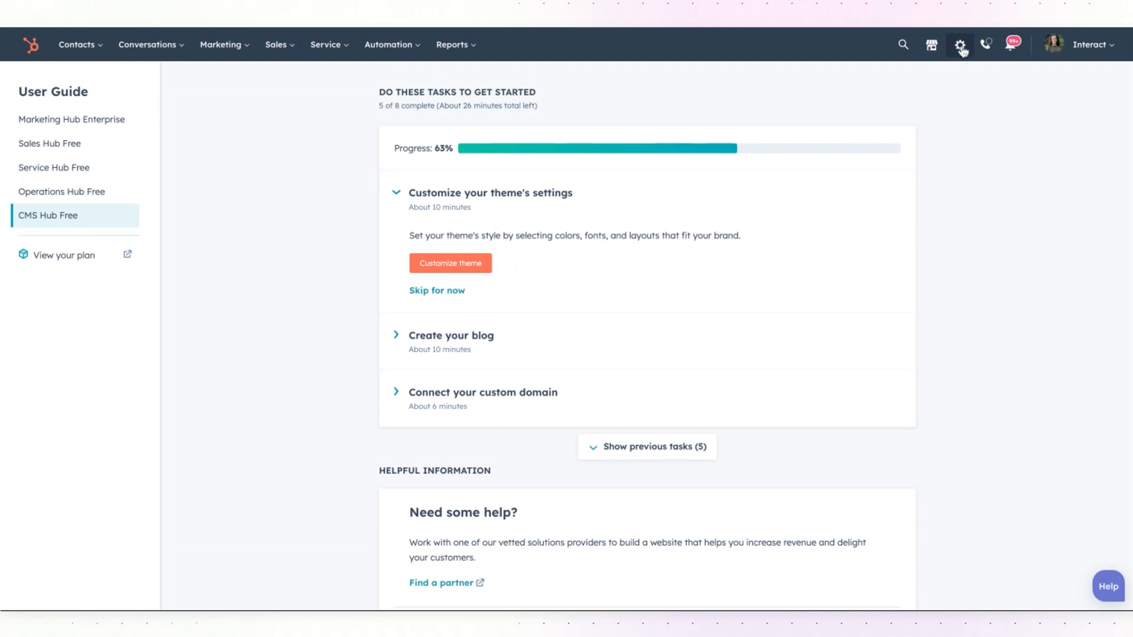
Go to HubSpot account settings and view the contact Properties list.
click(960, 44)
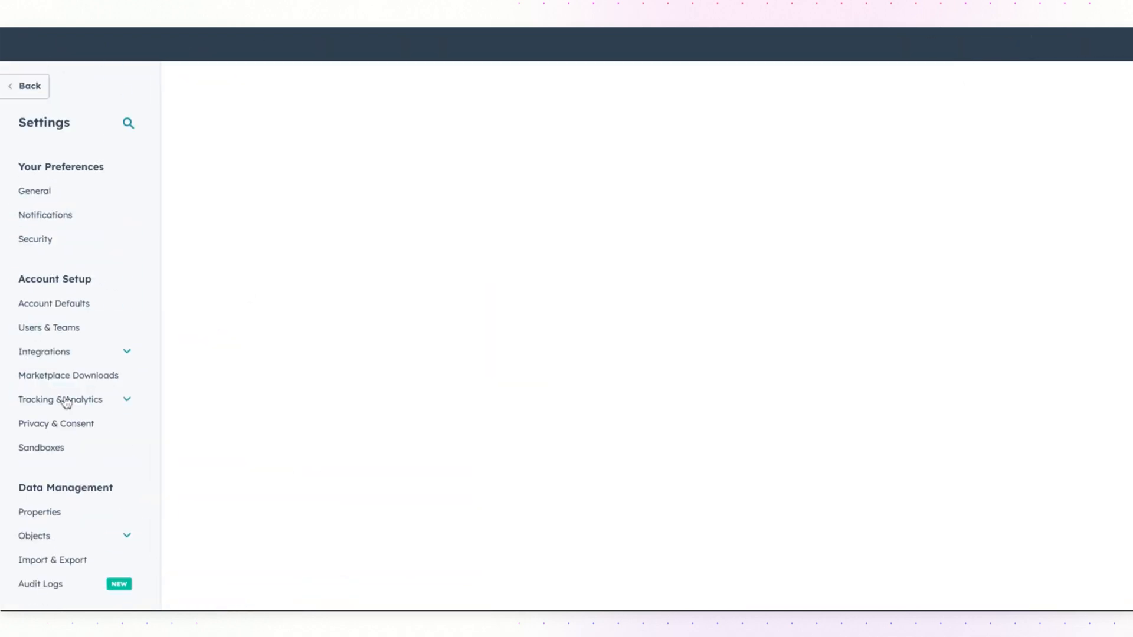
click(39, 512)
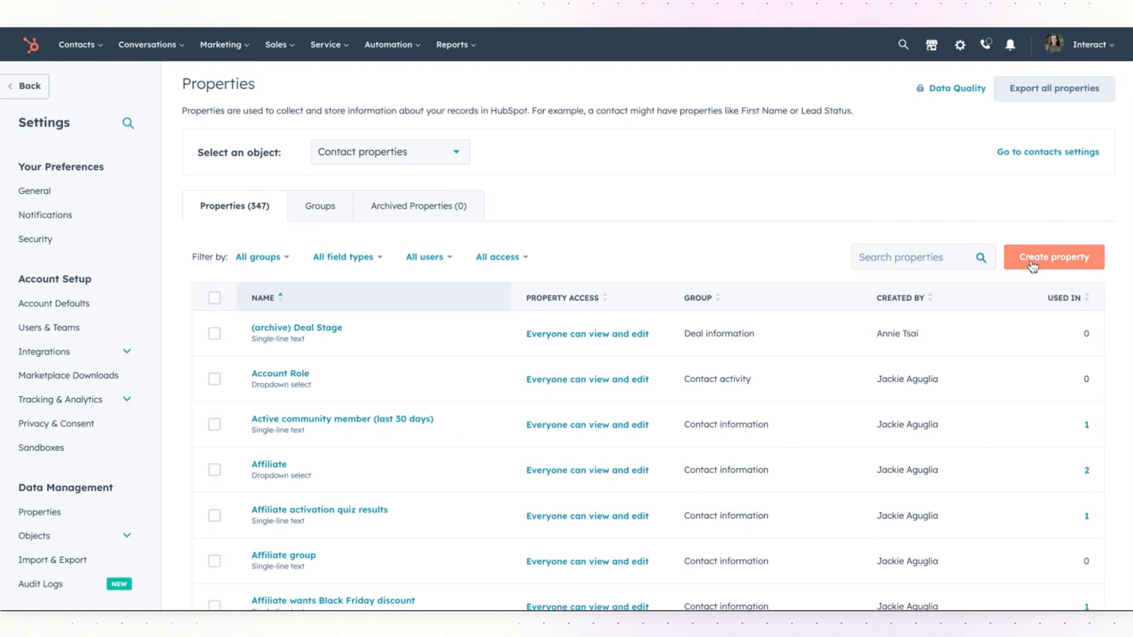
Create the single-line text contact property 'Quiz Results' in the Contact information group.
click(1053, 257)
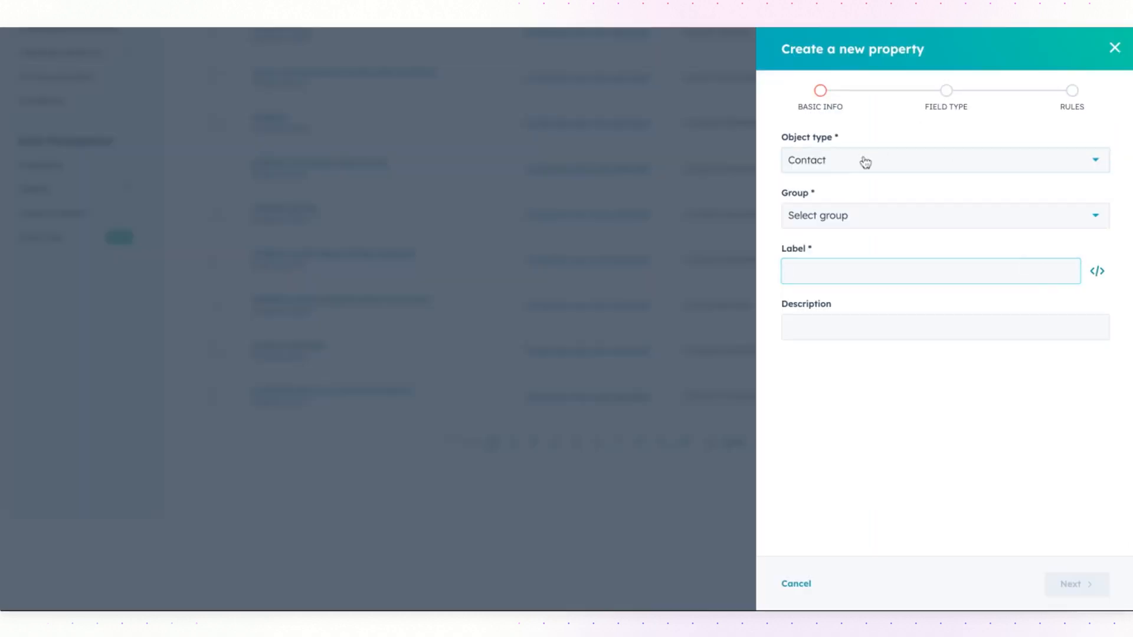
click(939, 160)
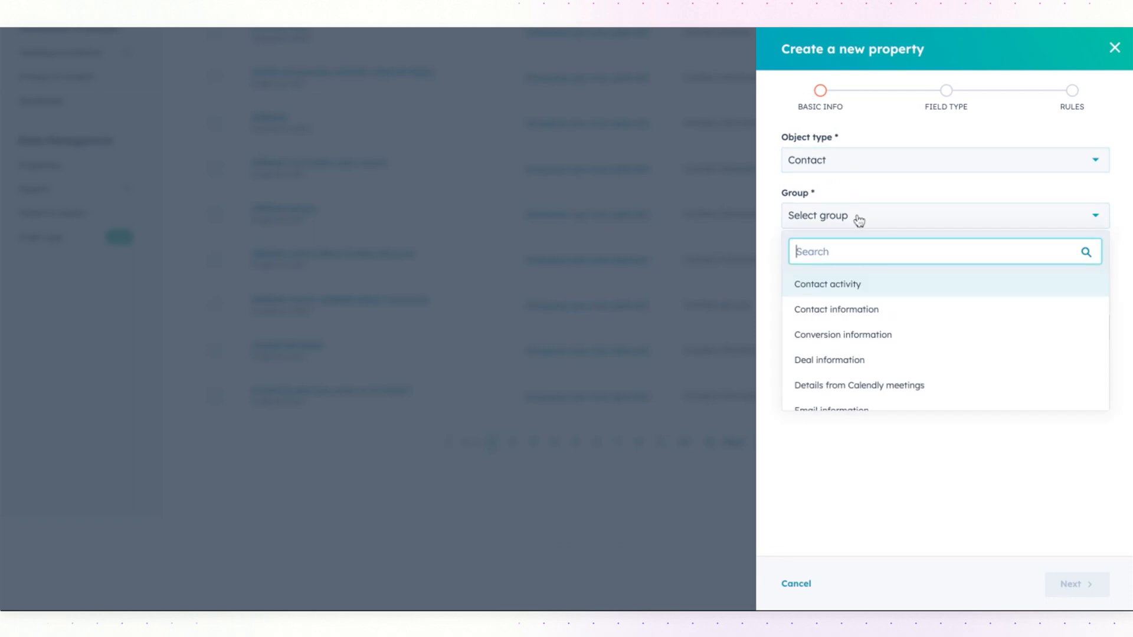
click(835, 309)
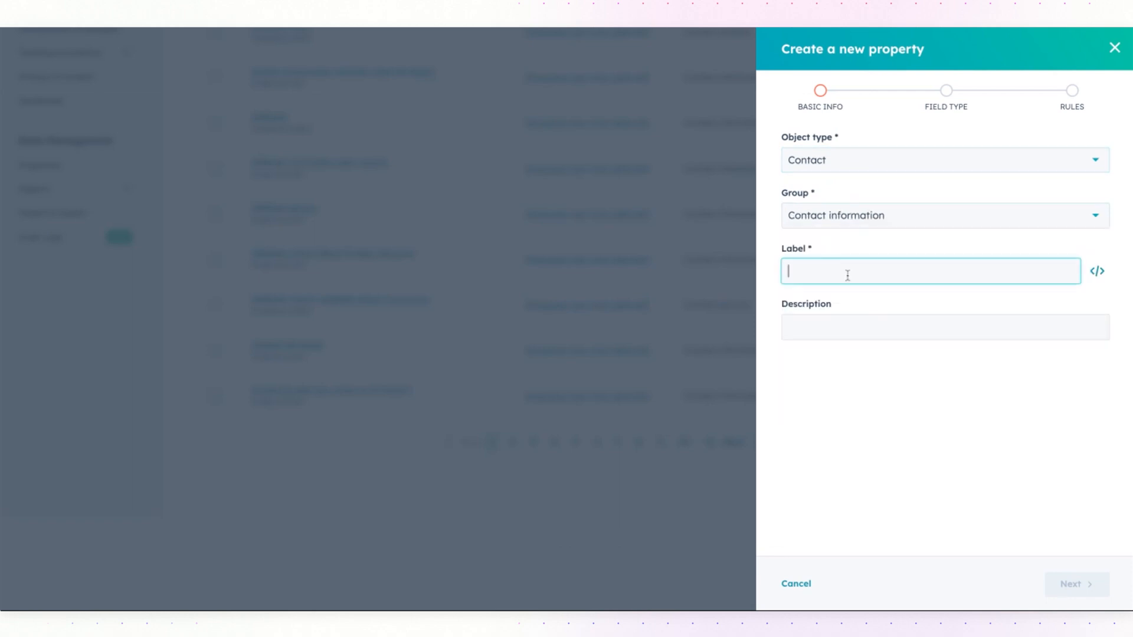
text(Quiz Results)
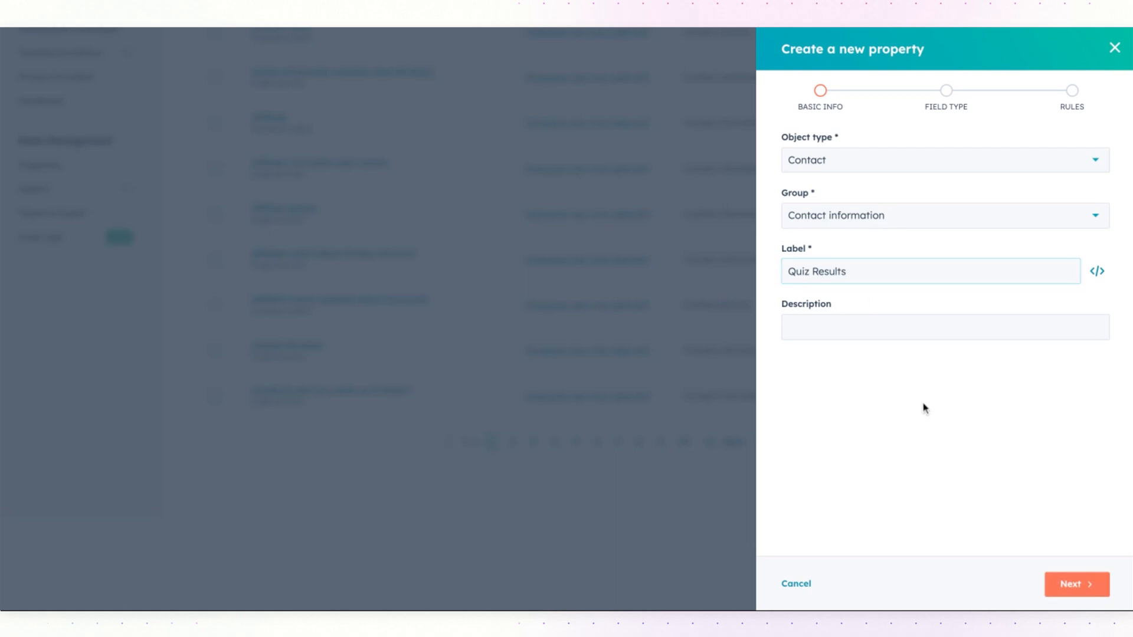
click(1074, 583)
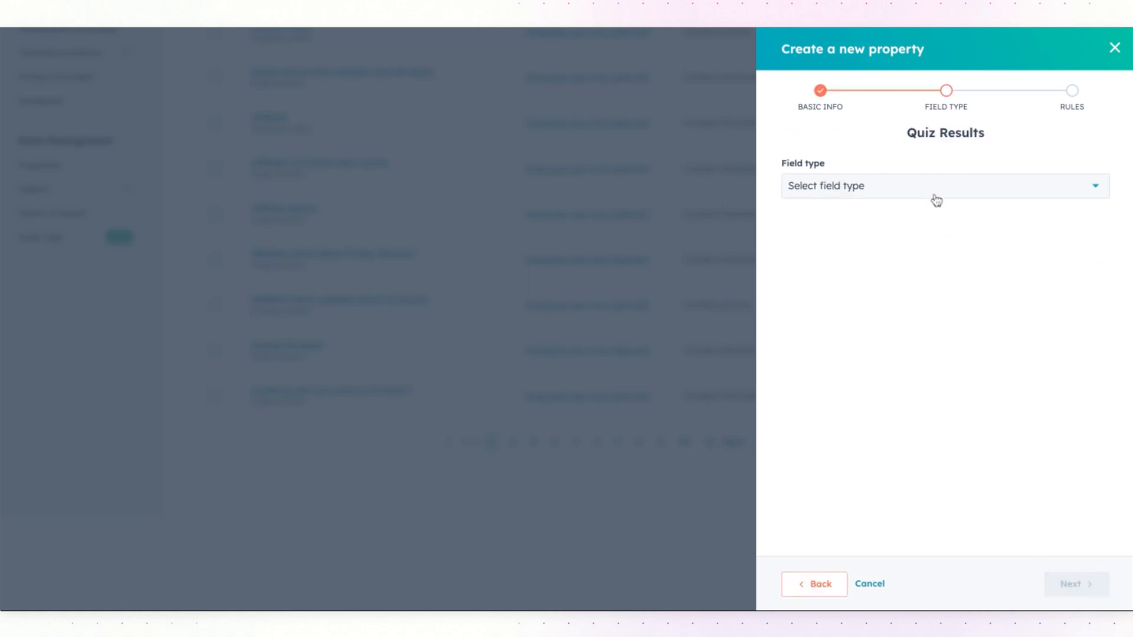
click(943, 186)
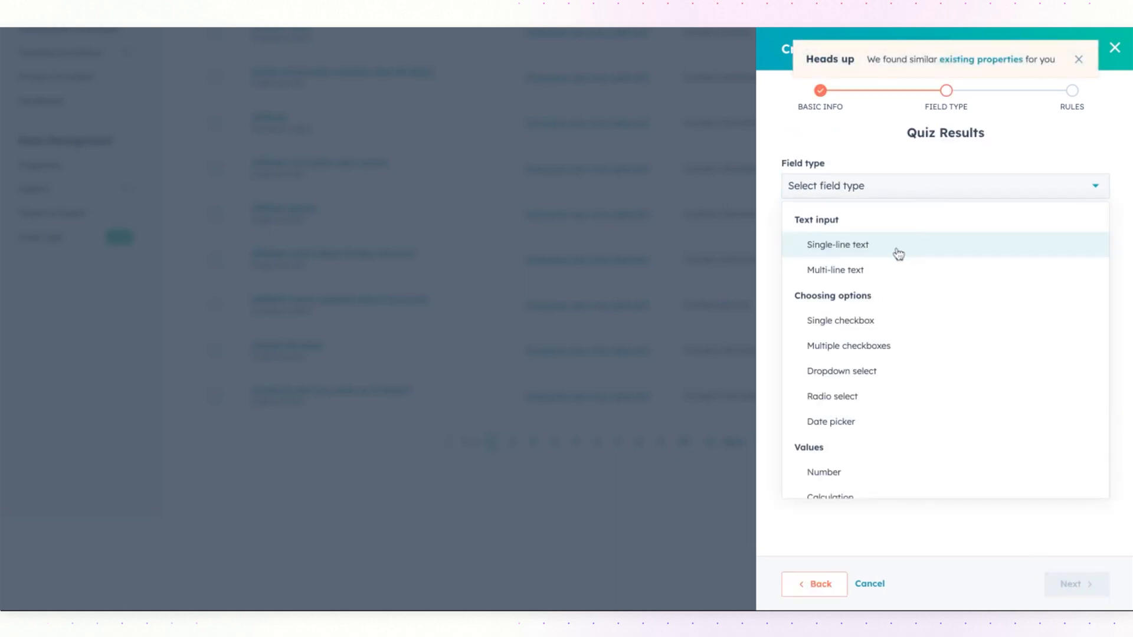
click(837, 244)
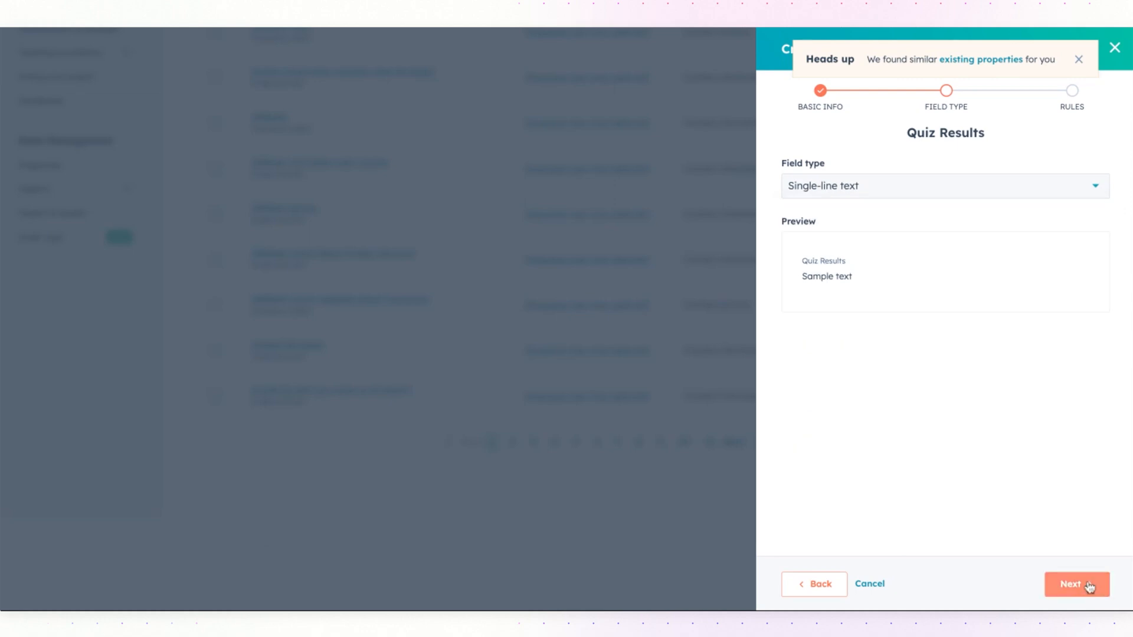
click(1075, 584)
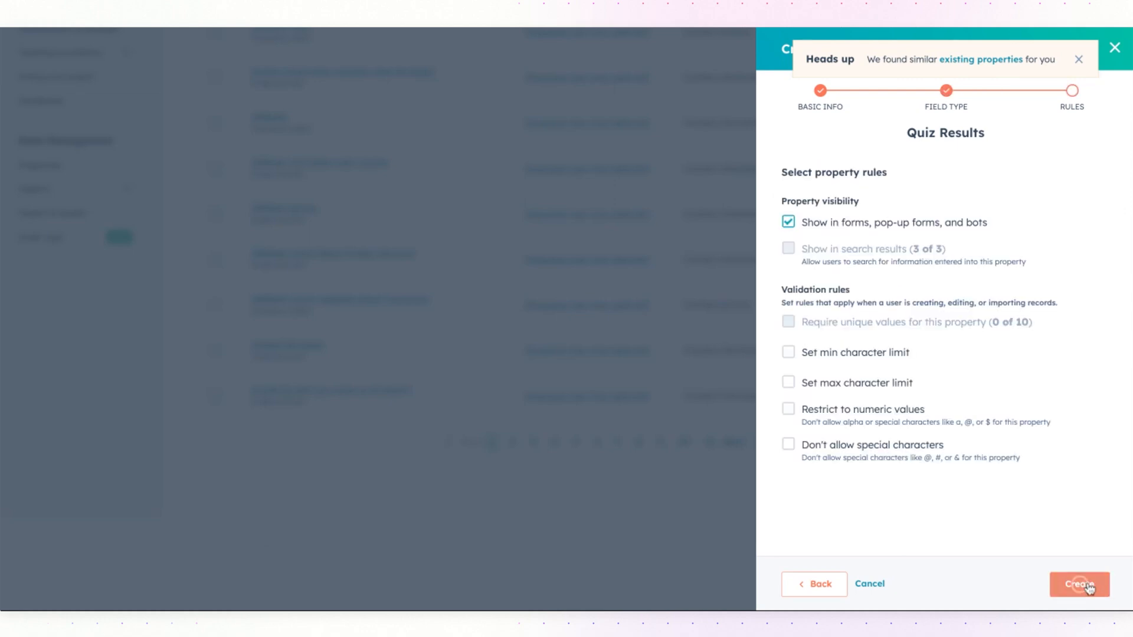
click(1078, 583)
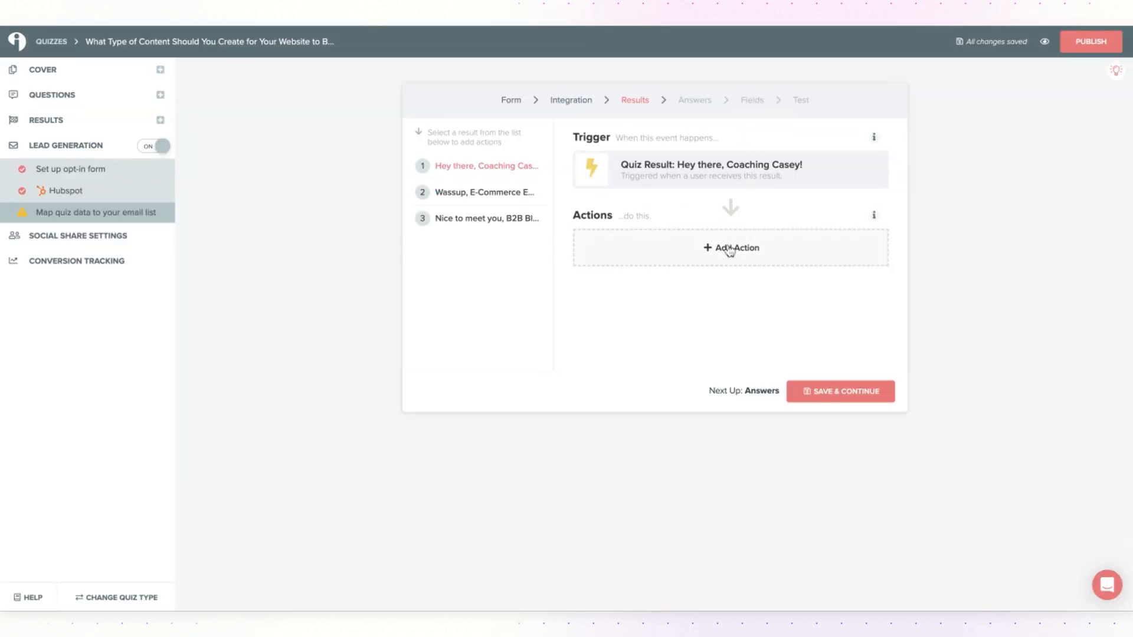
Make result 1's action update Quiz Results with 'Hey there, Coaching Casey!'.
click(729, 247)
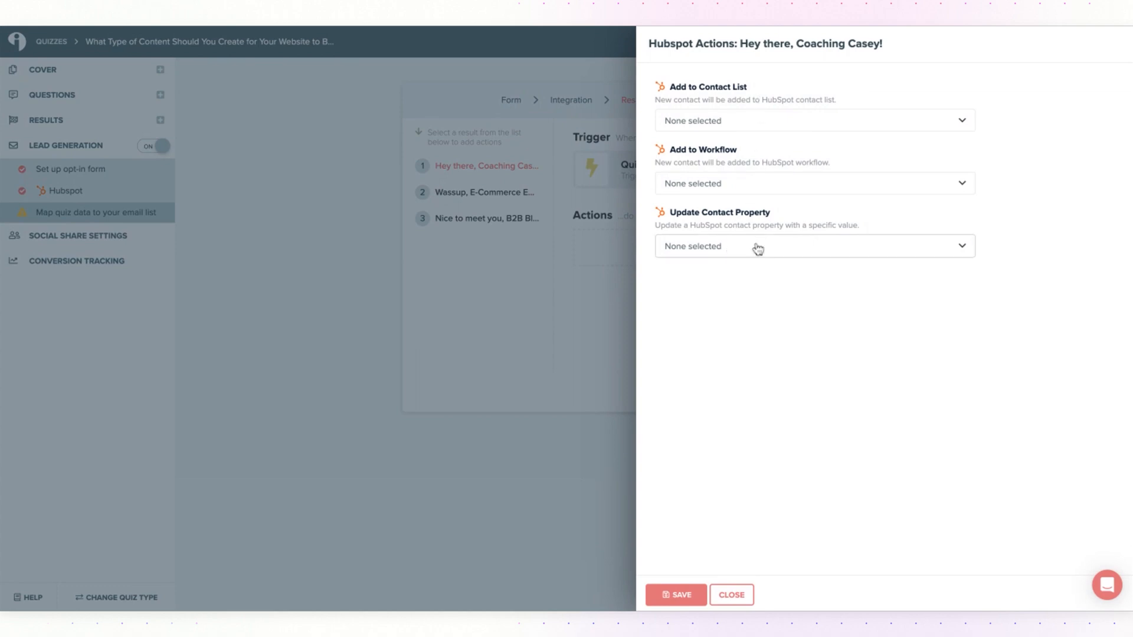
click(814, 246)
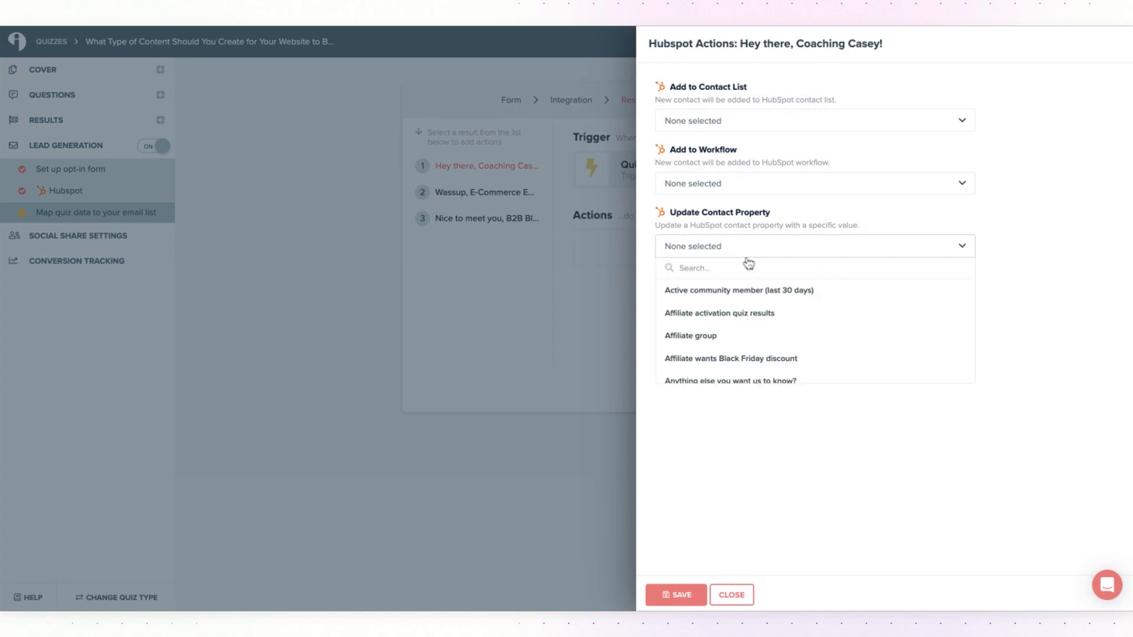
text(quiz res)
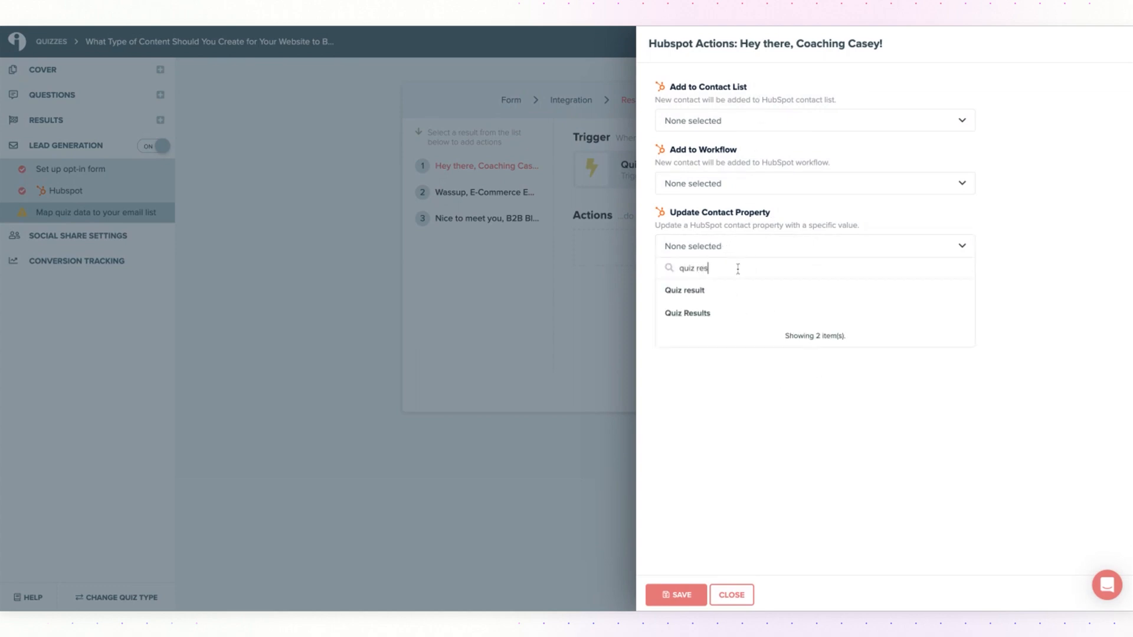
click(686, 313)
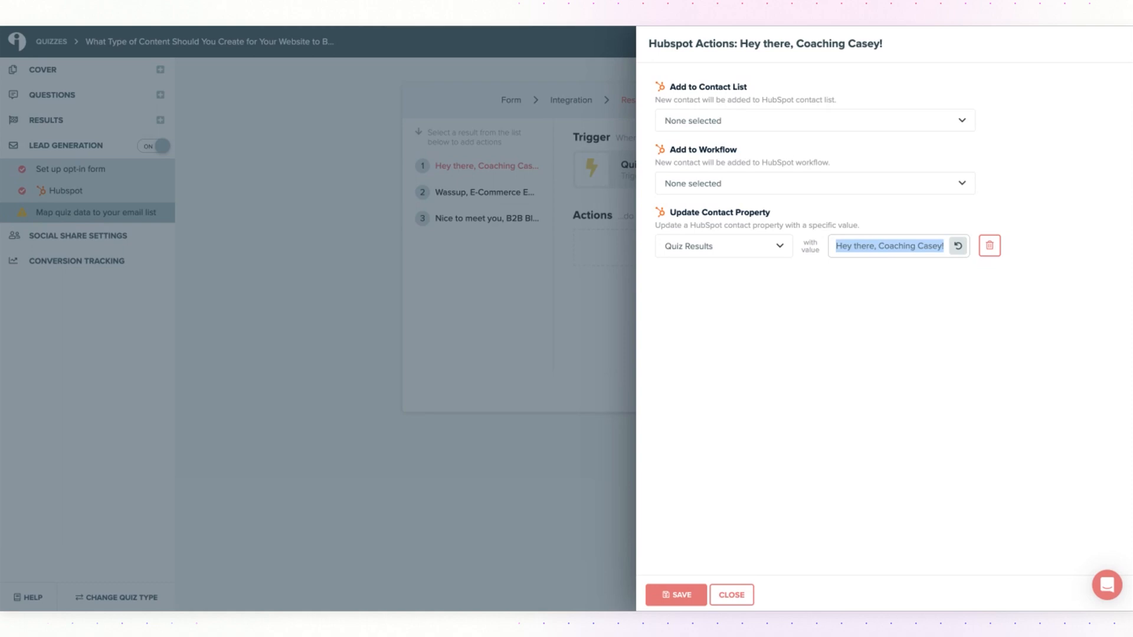
mouse_move(882, 234)
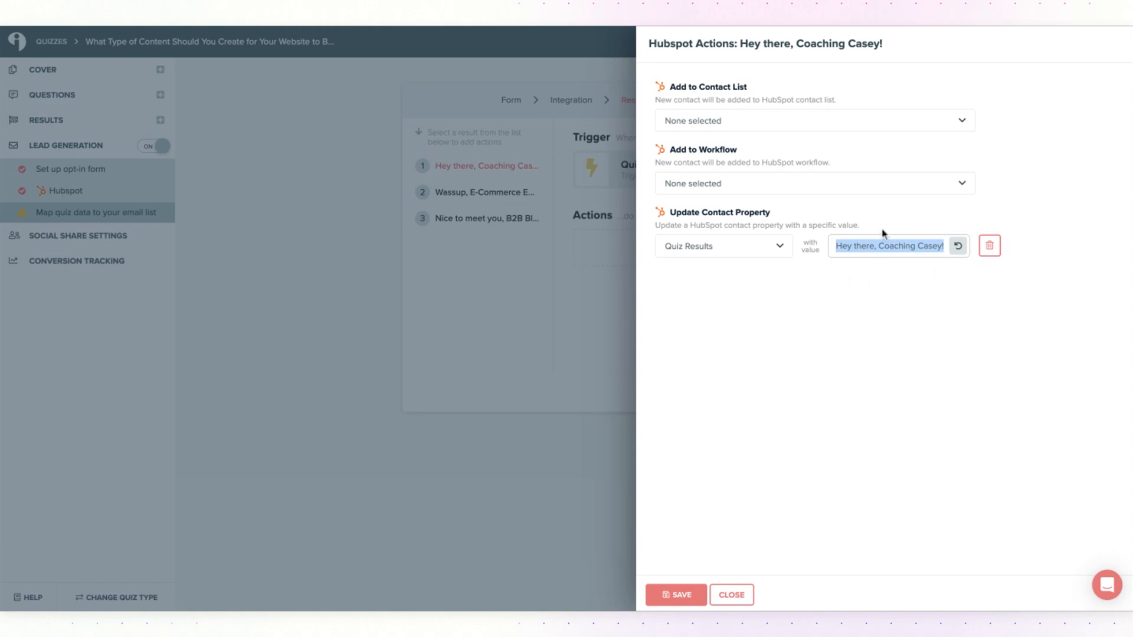
mouse_move(906, 282)
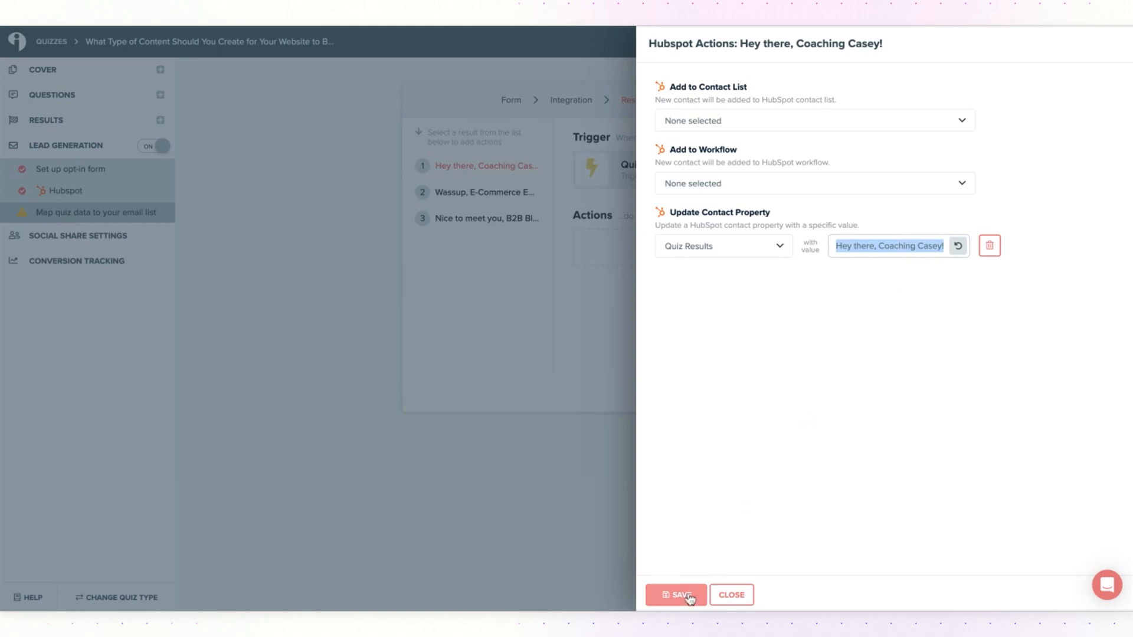
Save the action, apply it to all results, and check the other results' actions.
click(675, 595)
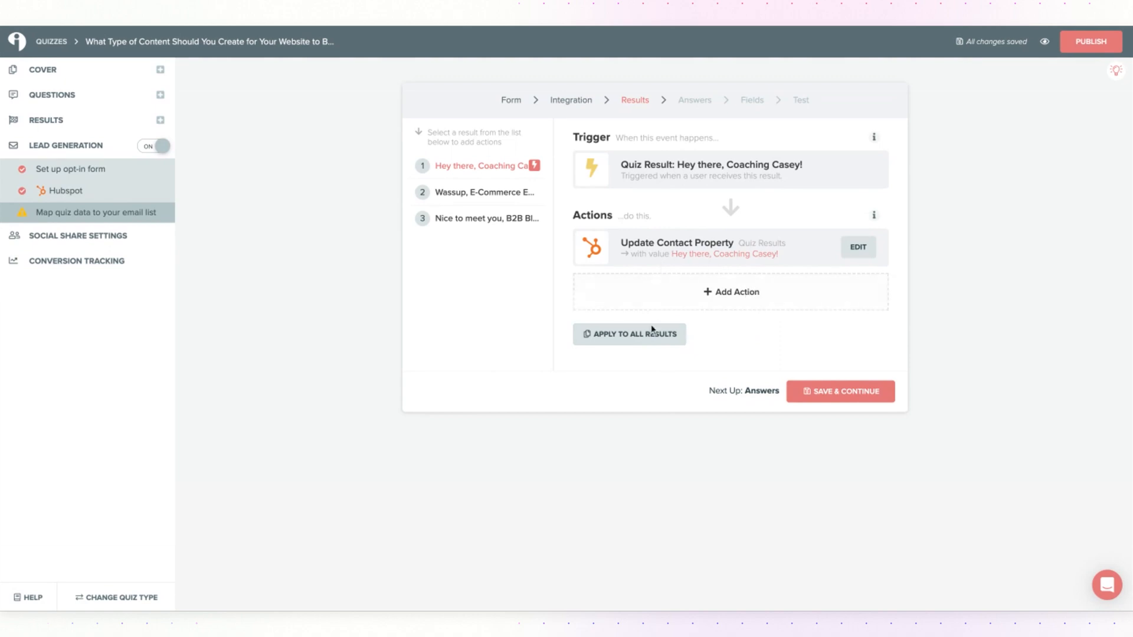
click(628, 334)
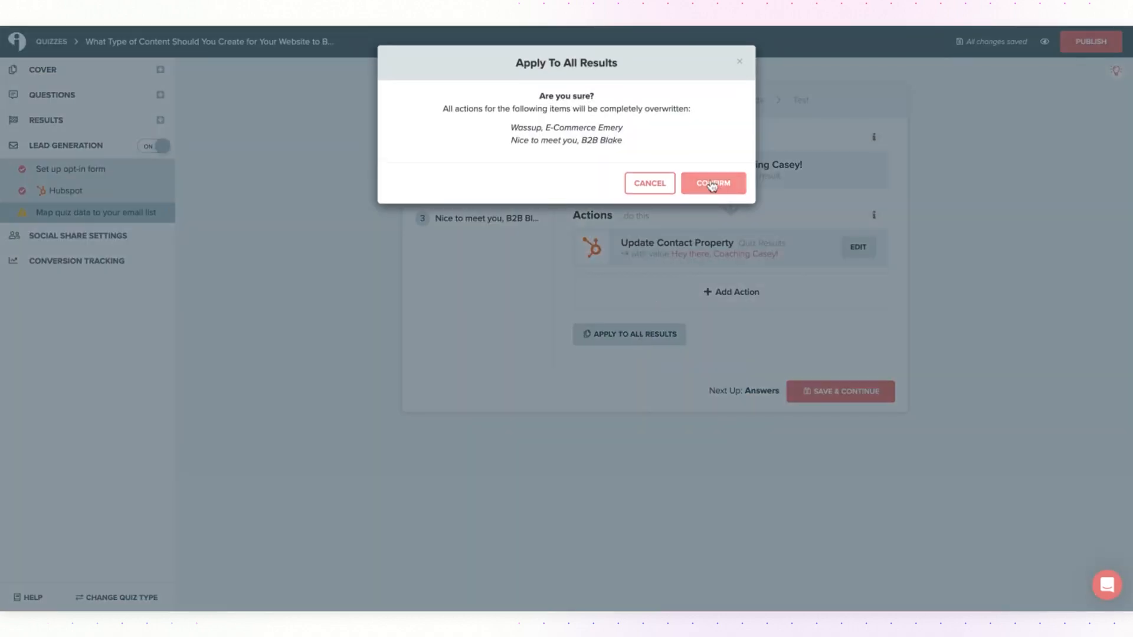
click(711, 183)
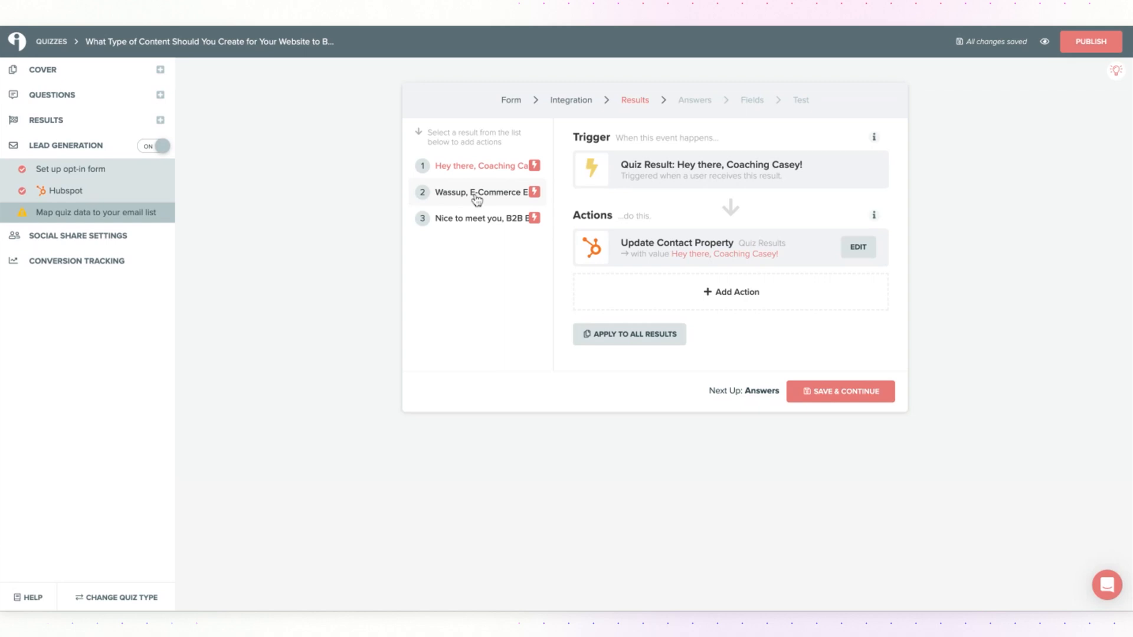
click(481, 191)
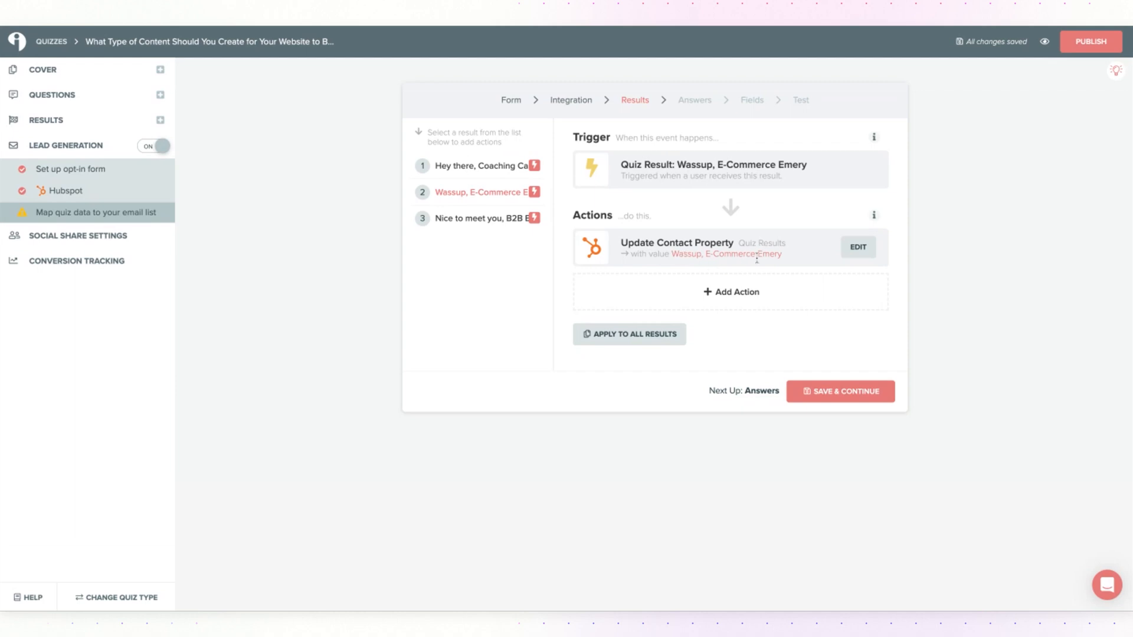
click(477, 217)
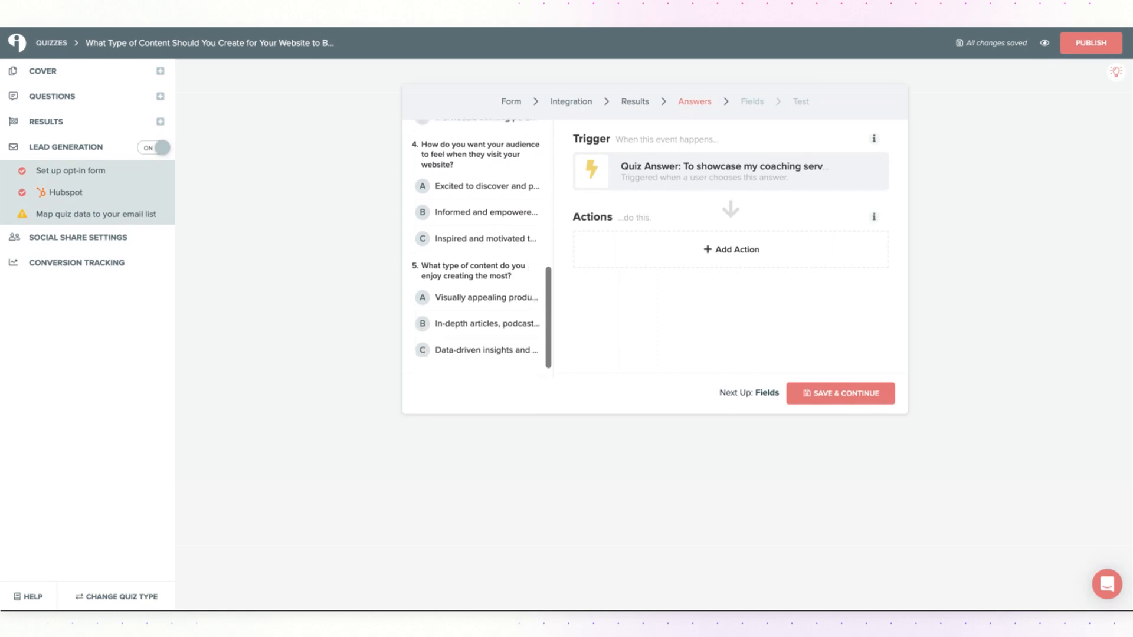
Open and close the first answer's HubSpot Actions without selecting anything.
click(730, 249)
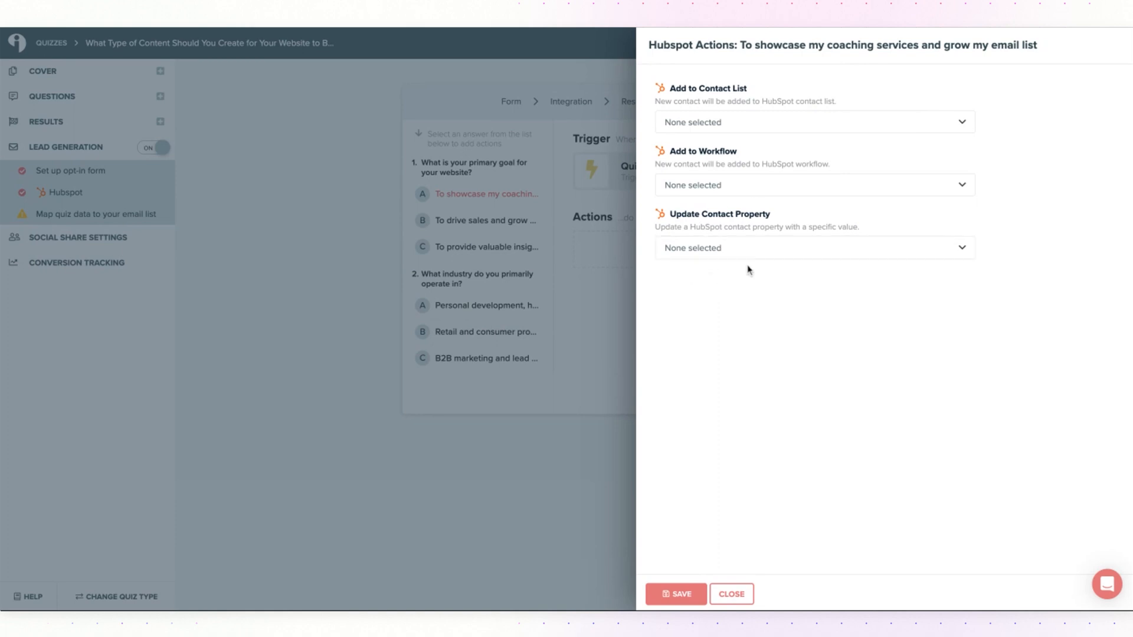
mouse_move(711, 472)
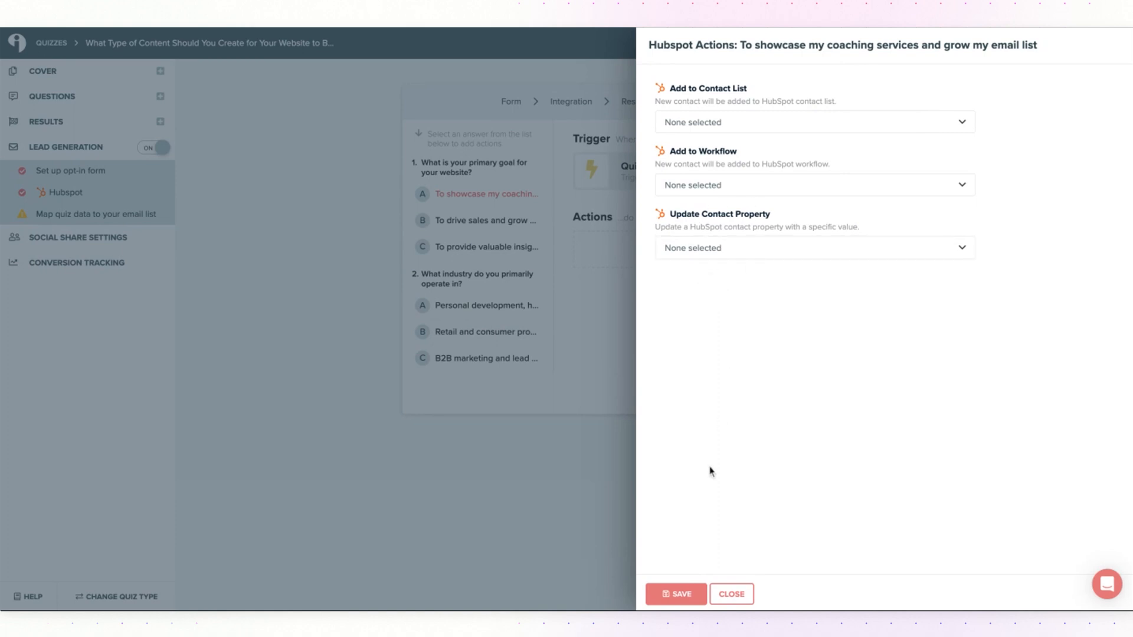
click(731, 593)
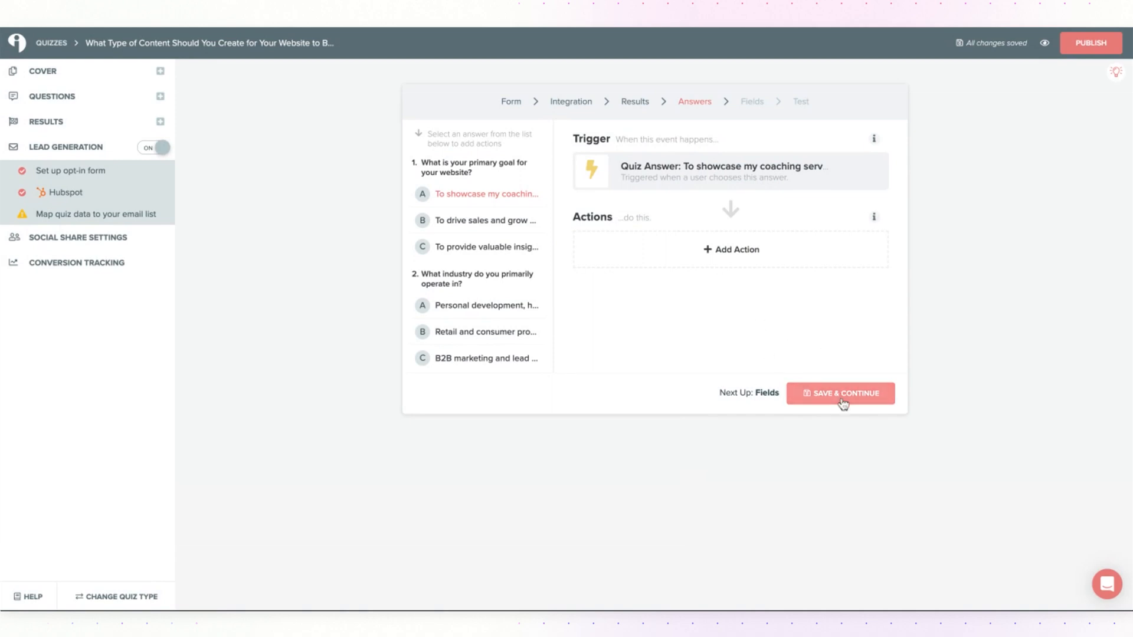
Save the Answers step and review the default Email and First Name field mapping.
click(840, 393)
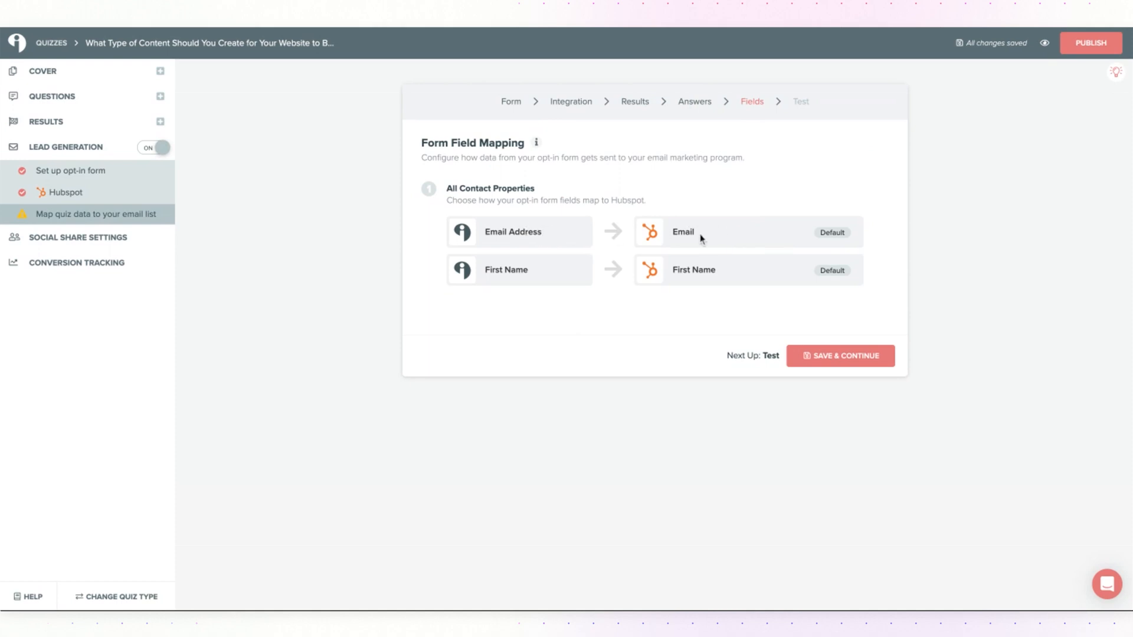
mouse_move(556, 276)
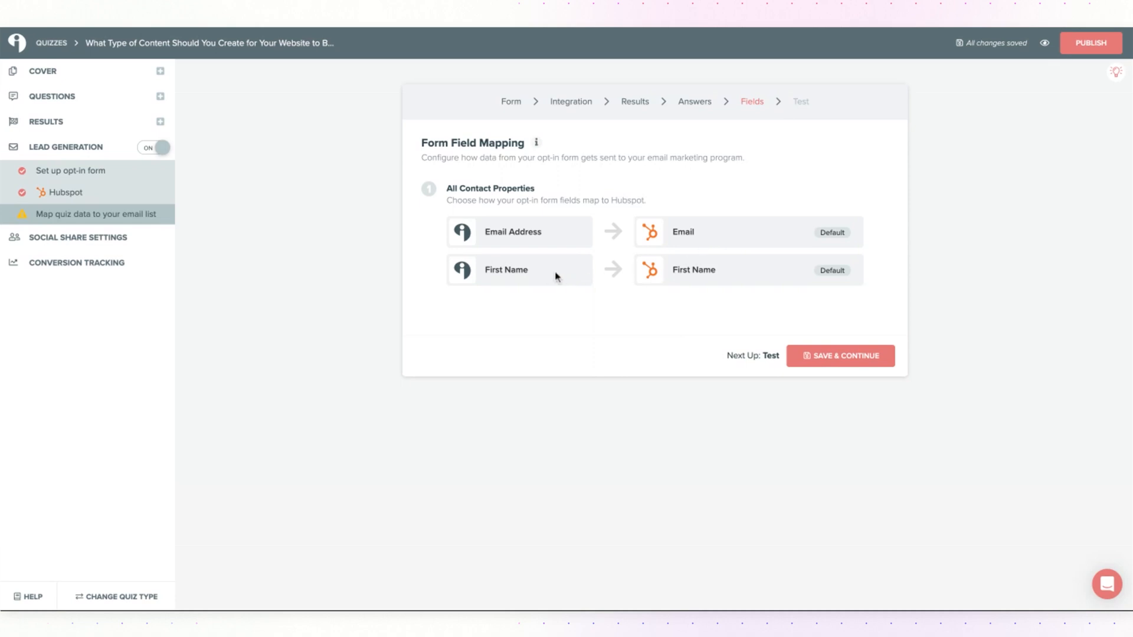
mouse_move(628, 351)
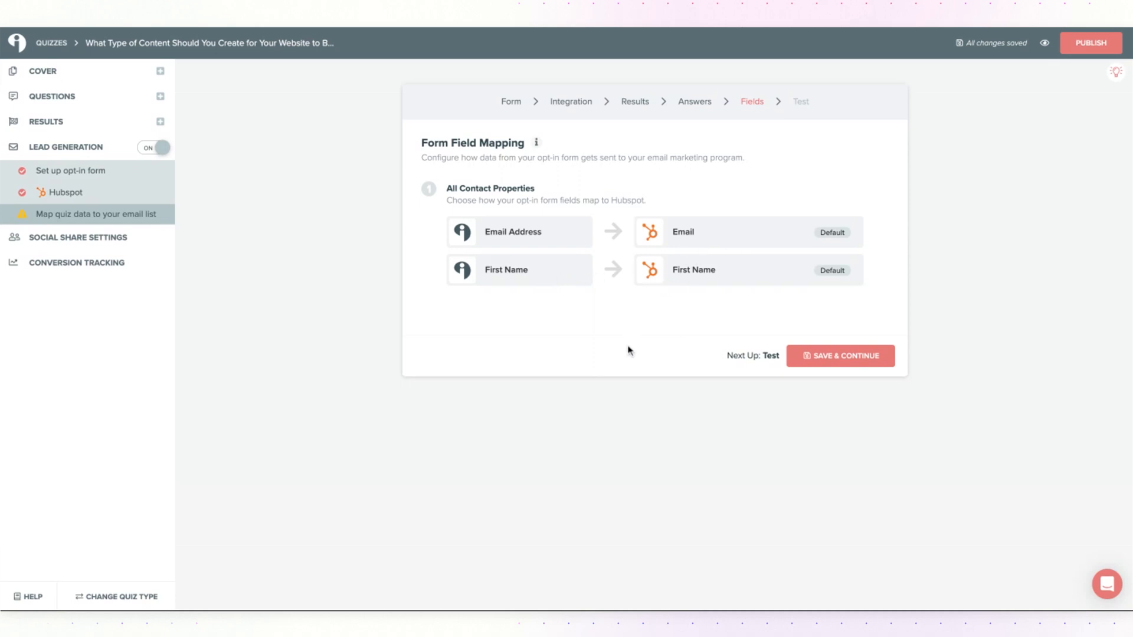
mouse_move(630, 411)
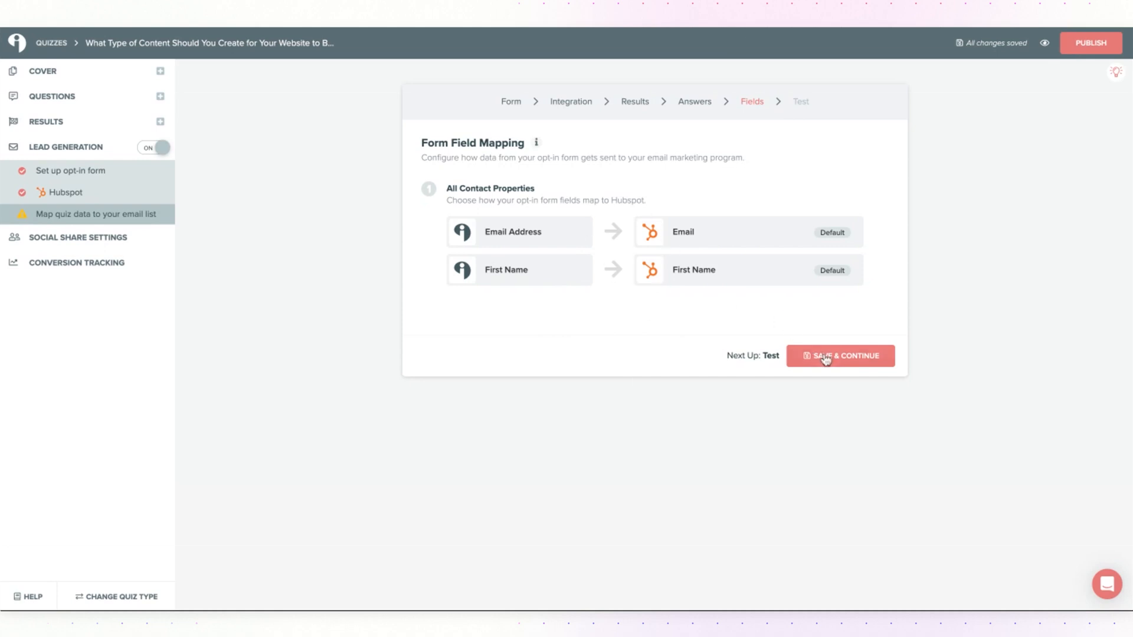
Save the field mapping and send a test lead to the HubSpot list.
click(840, 356)
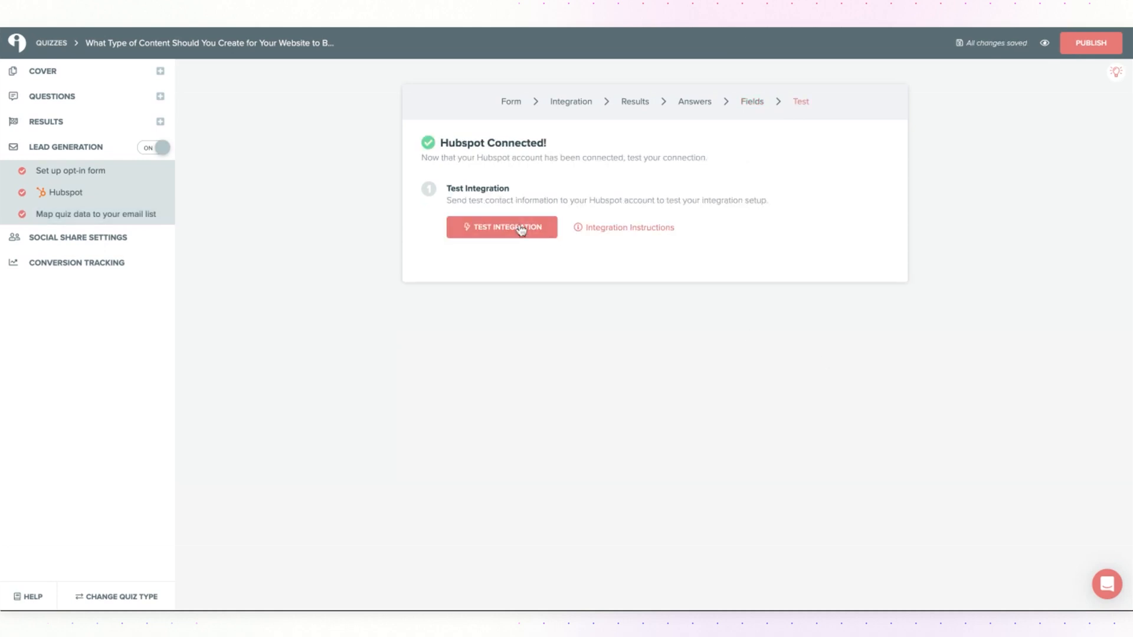
click(501, 227)
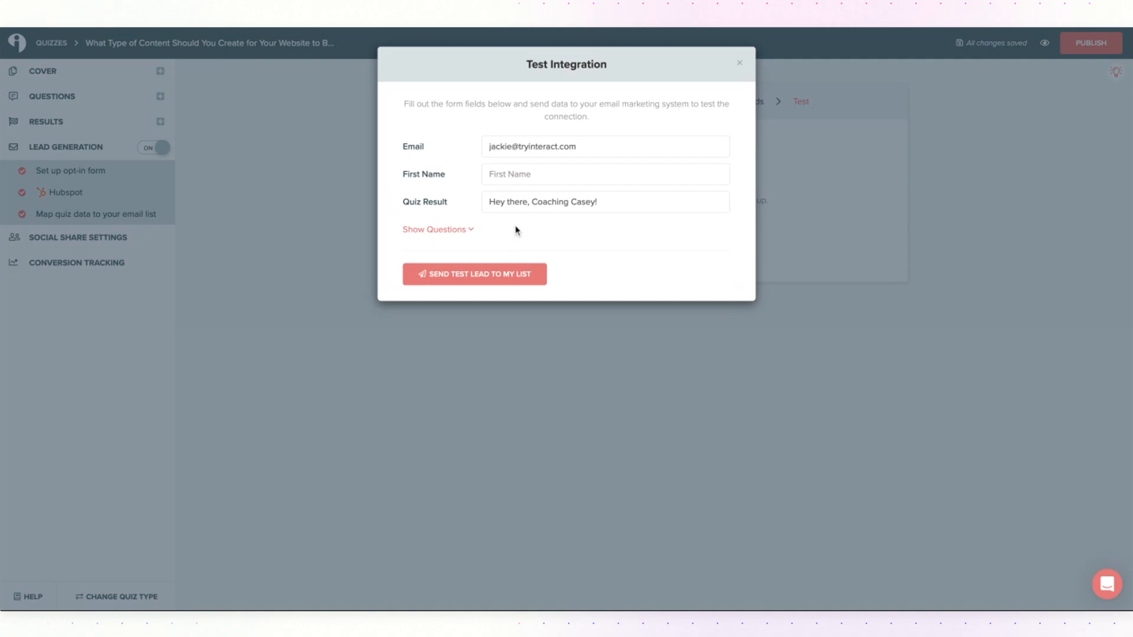
click(474, 274)
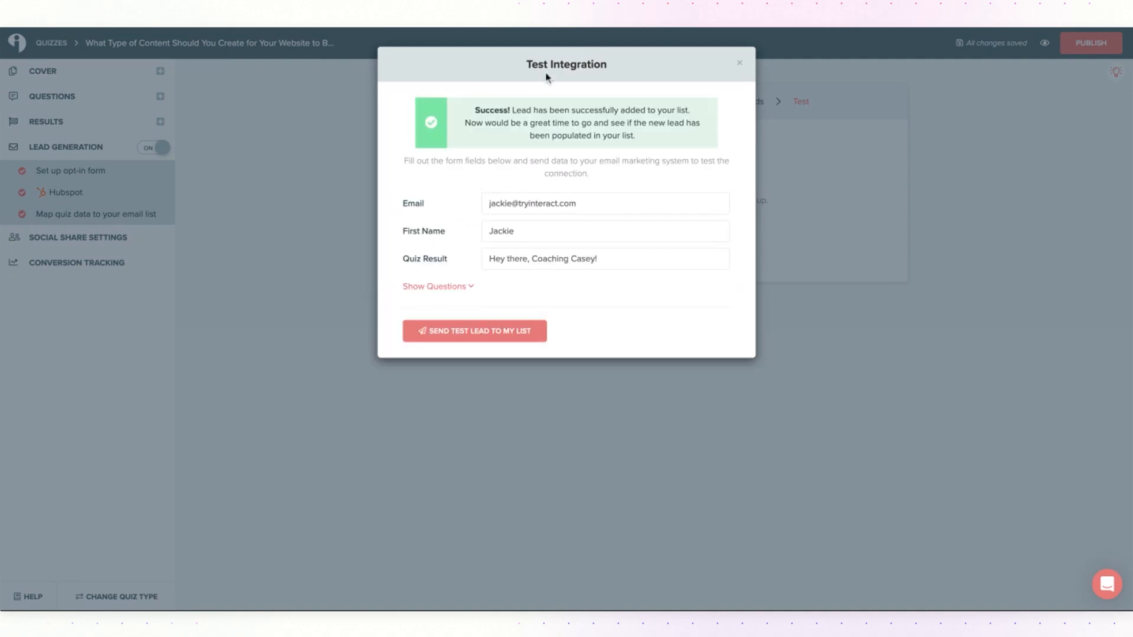
mouse_move(634, 190)
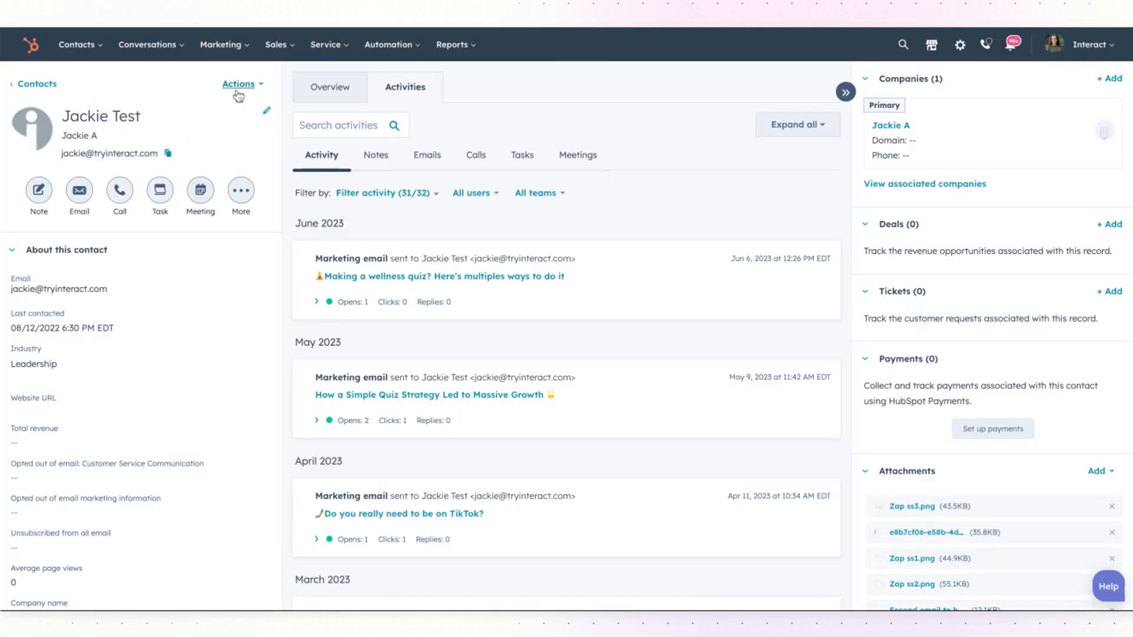
Show all of the test contact's properties and search for 'quiz result'.
click(239, 84)
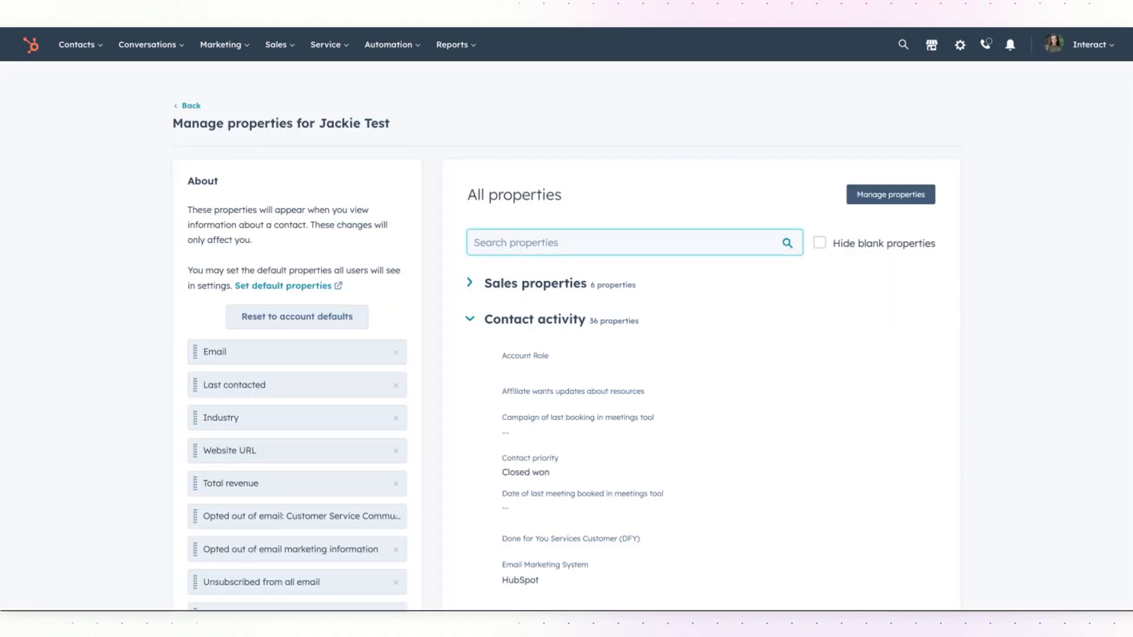
text(quiz result)
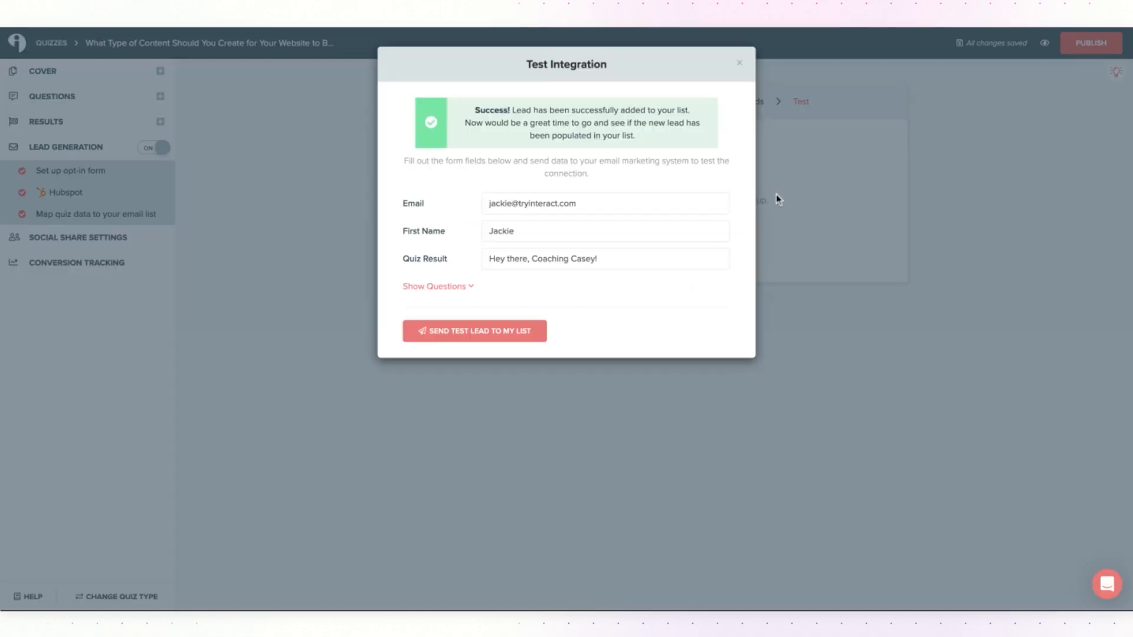
Close the Test Integration dialog and publish the quiz's pending changes.
click(738, 63)
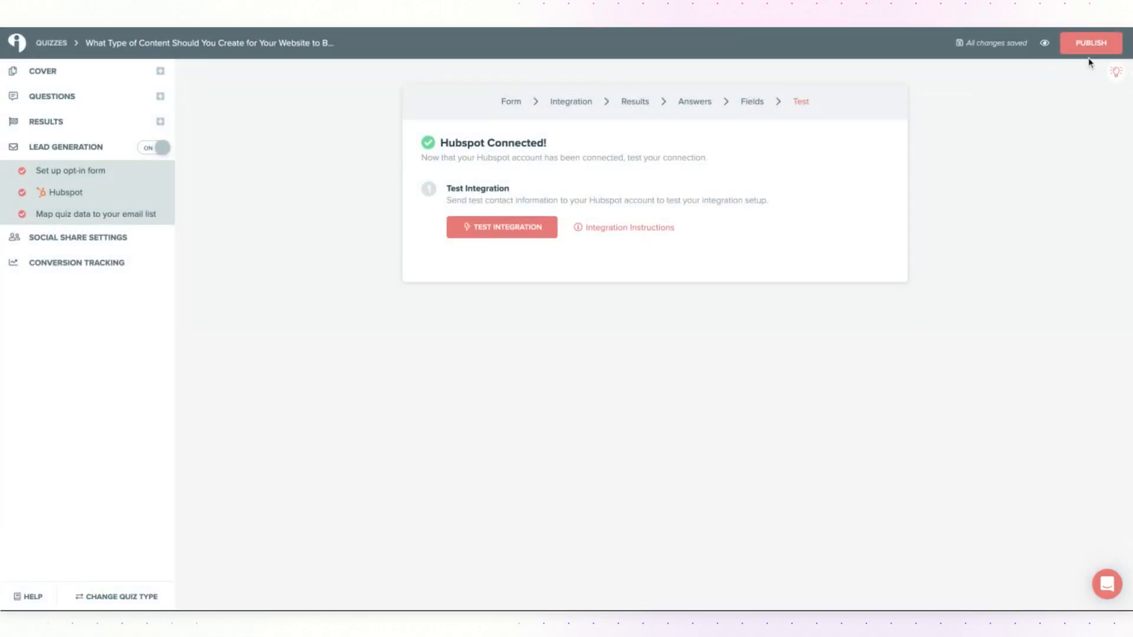
click(1090, 42)
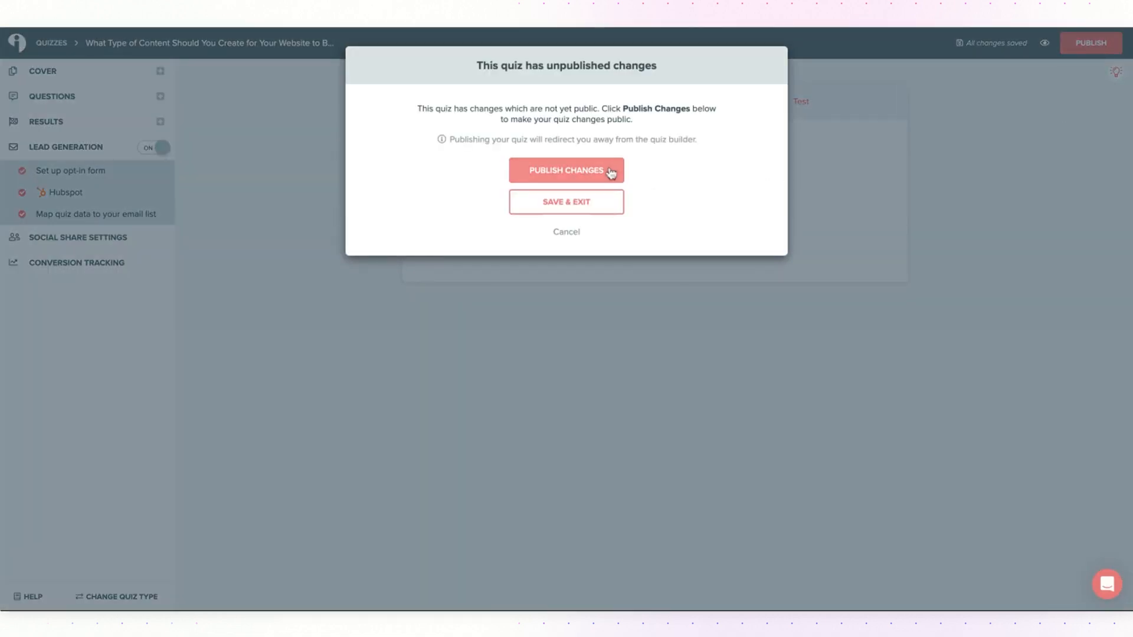
click(566, 170)
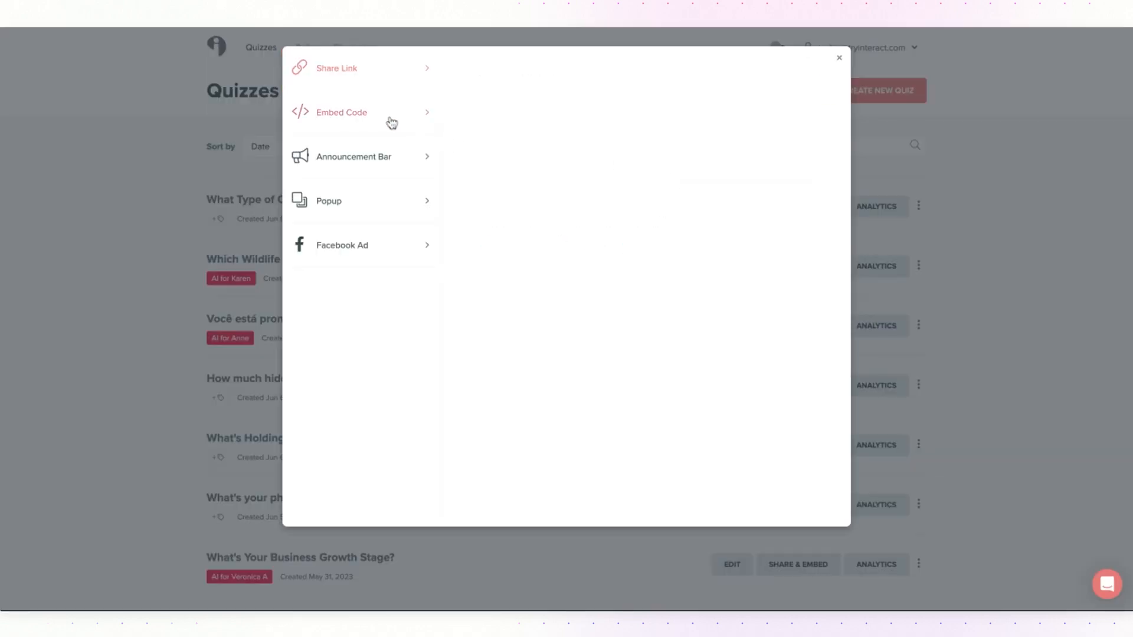
Display the quiz's iFrame embed code and its embedding options.
click(341, 112)
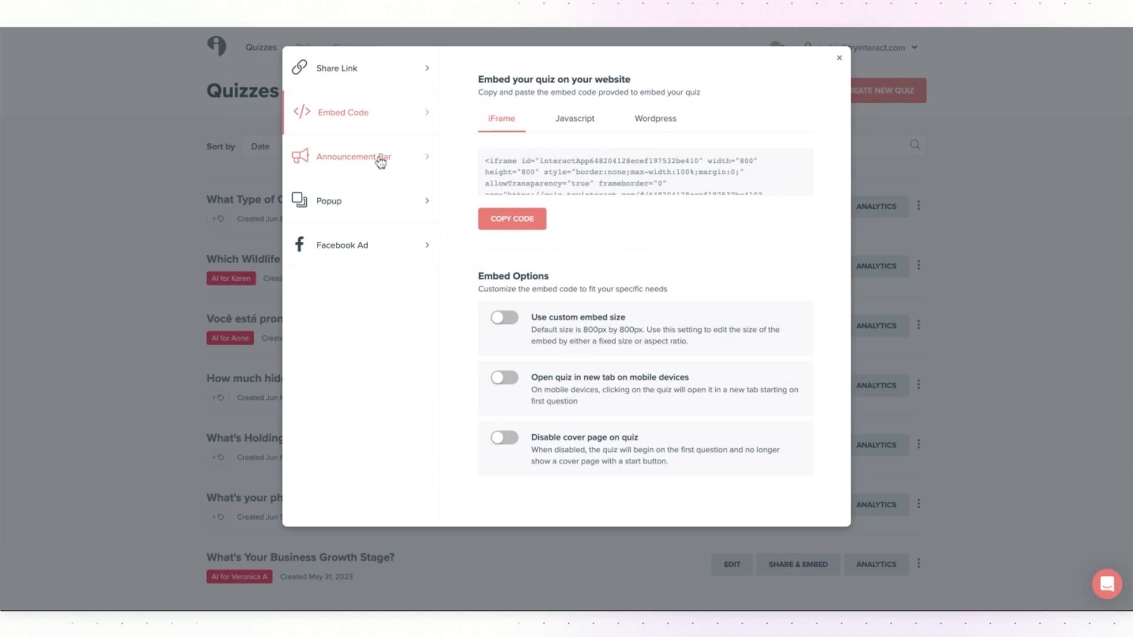
click(330, 201)
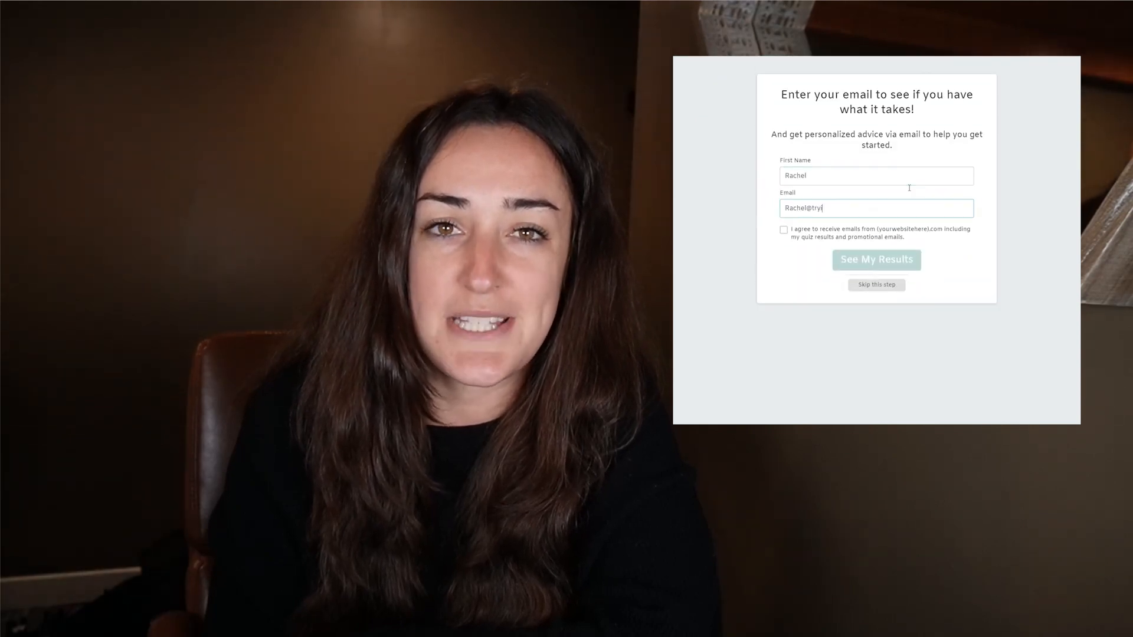
Tick the email consent checkbox on the quiz's opt-in form.
click(783, 229)
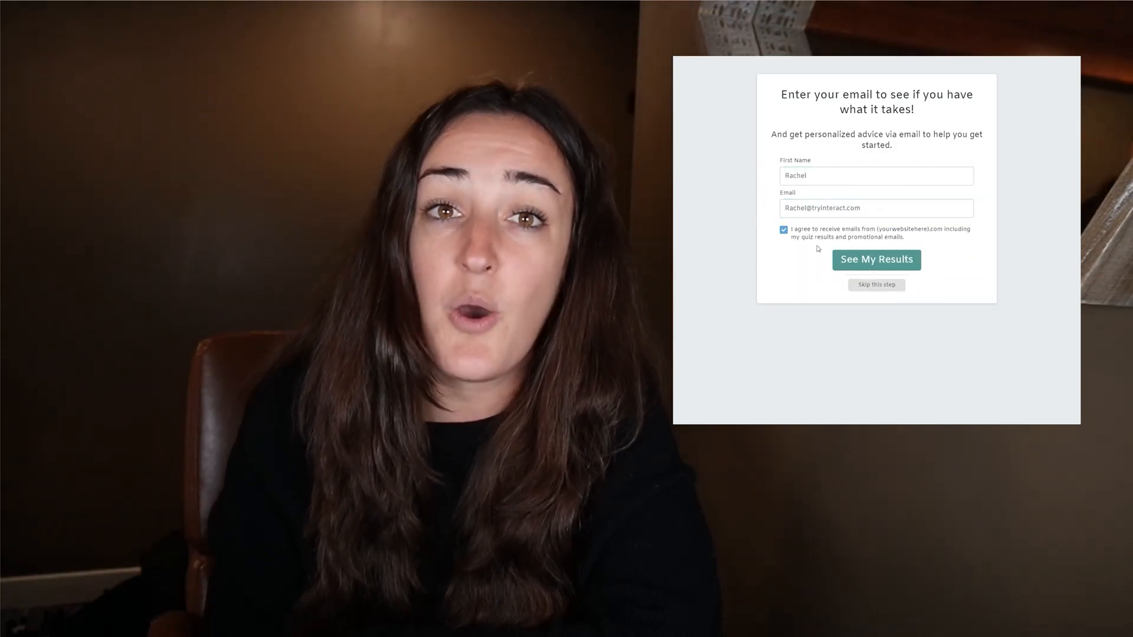